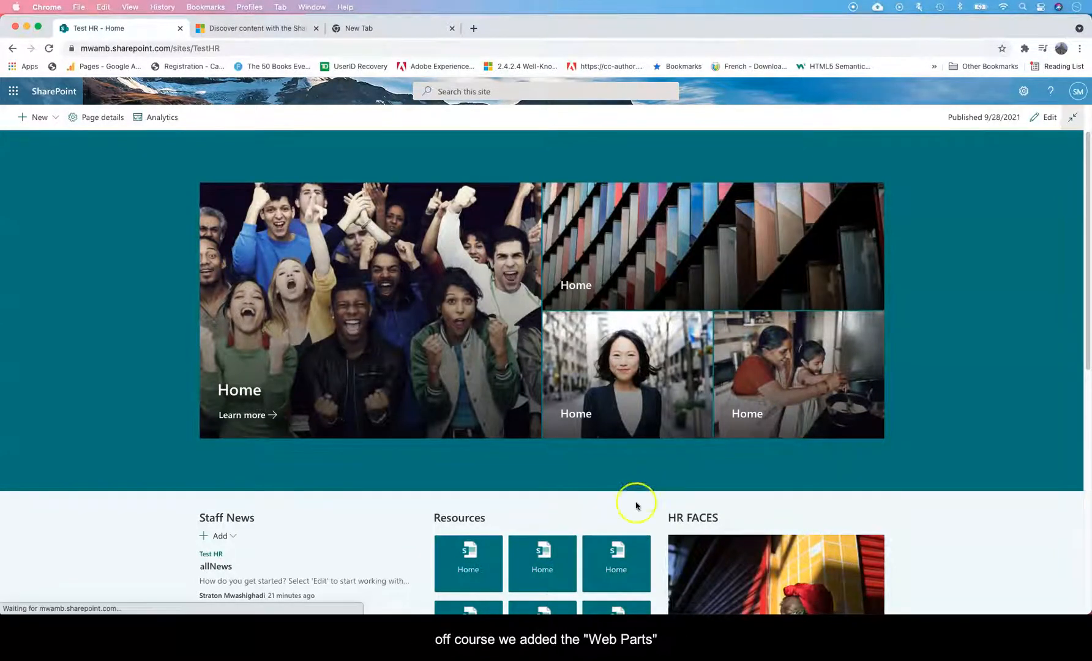
From the Settings gear, choose Add a page to reach the Blank/Visual/Basic text template choice.
scroll("down", 3)
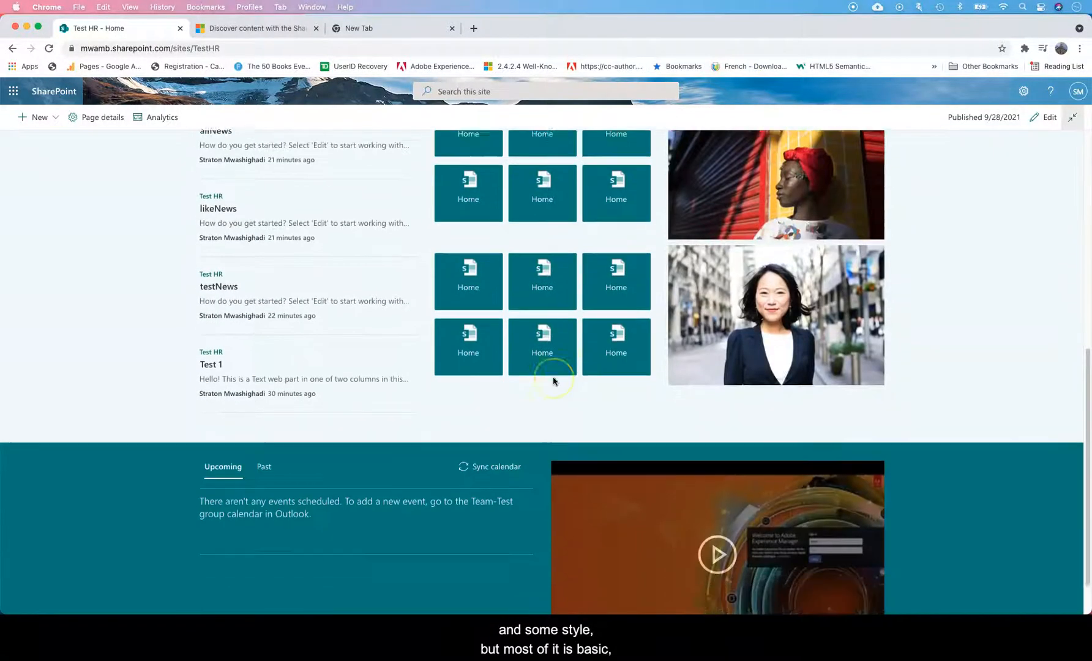
scroll("down", 3)
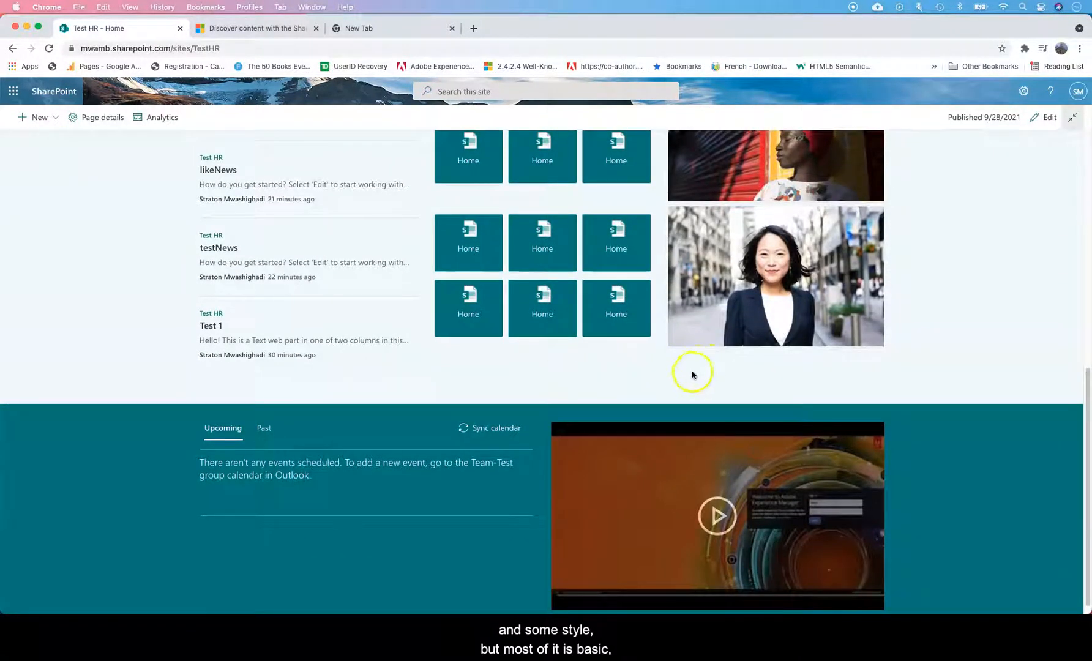
mouse_move(716, 311)
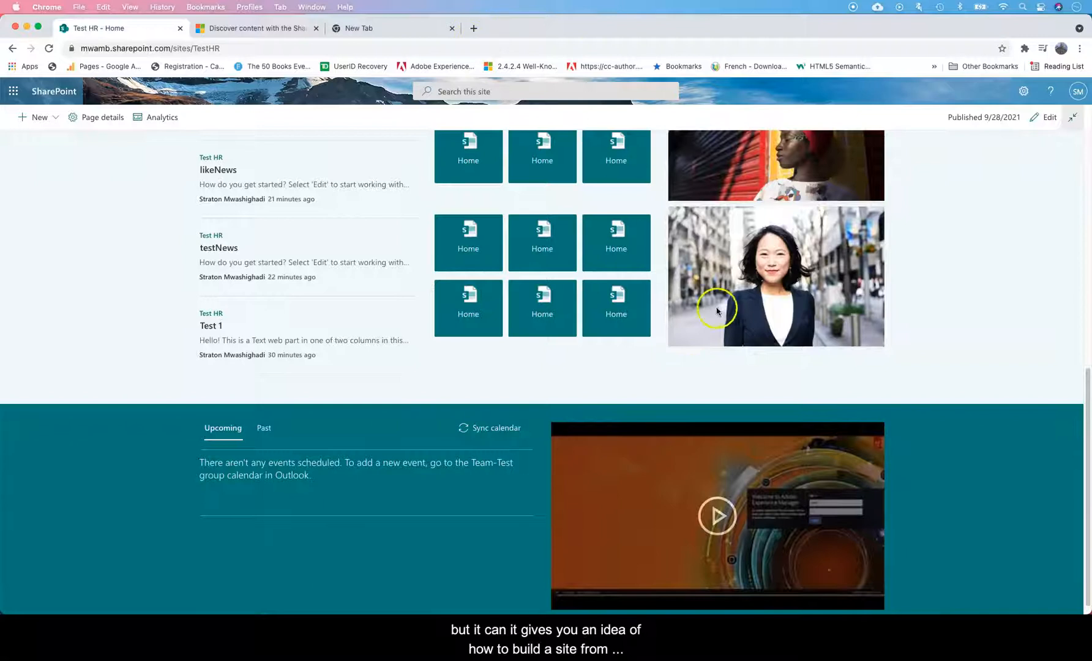
mouse_move(1036, 175)
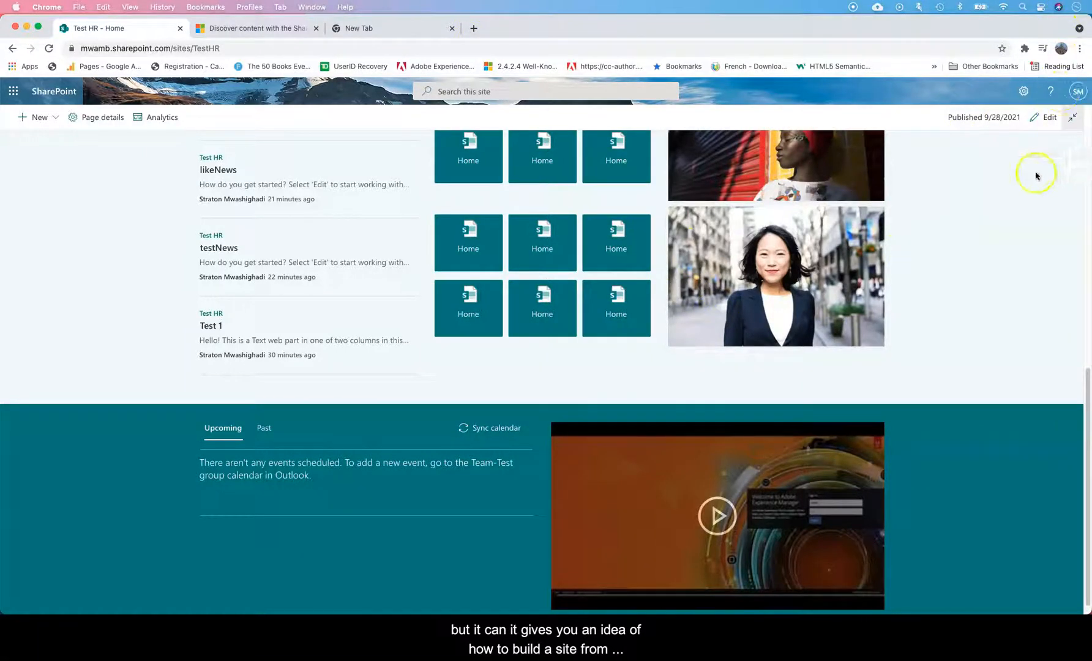
mouse_move(999, 177)
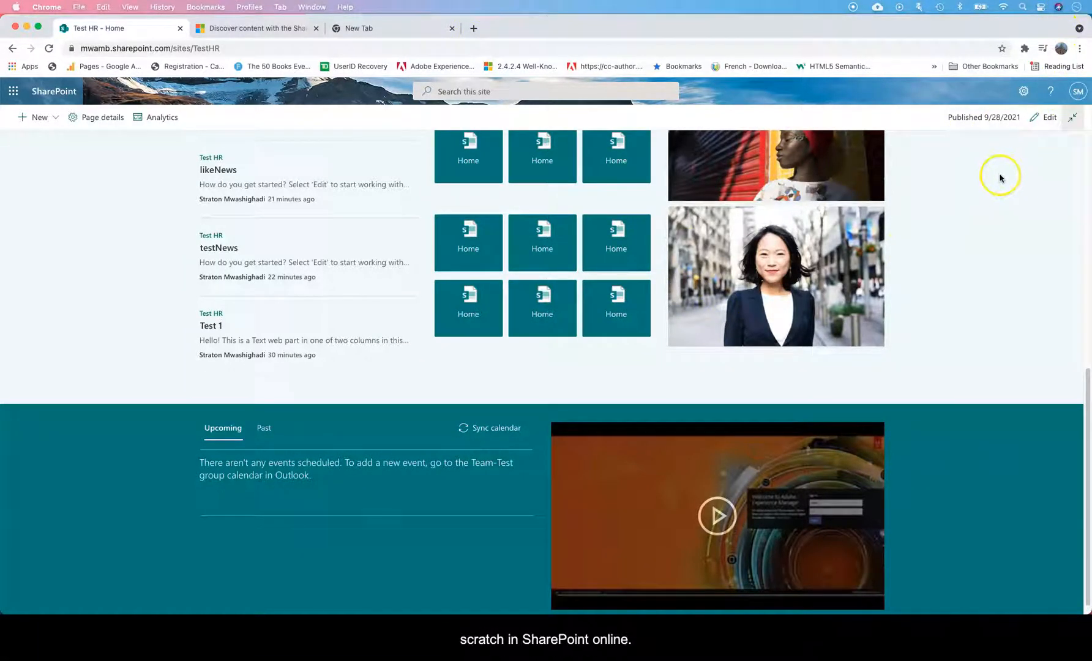
mouse_move(1044, 106)
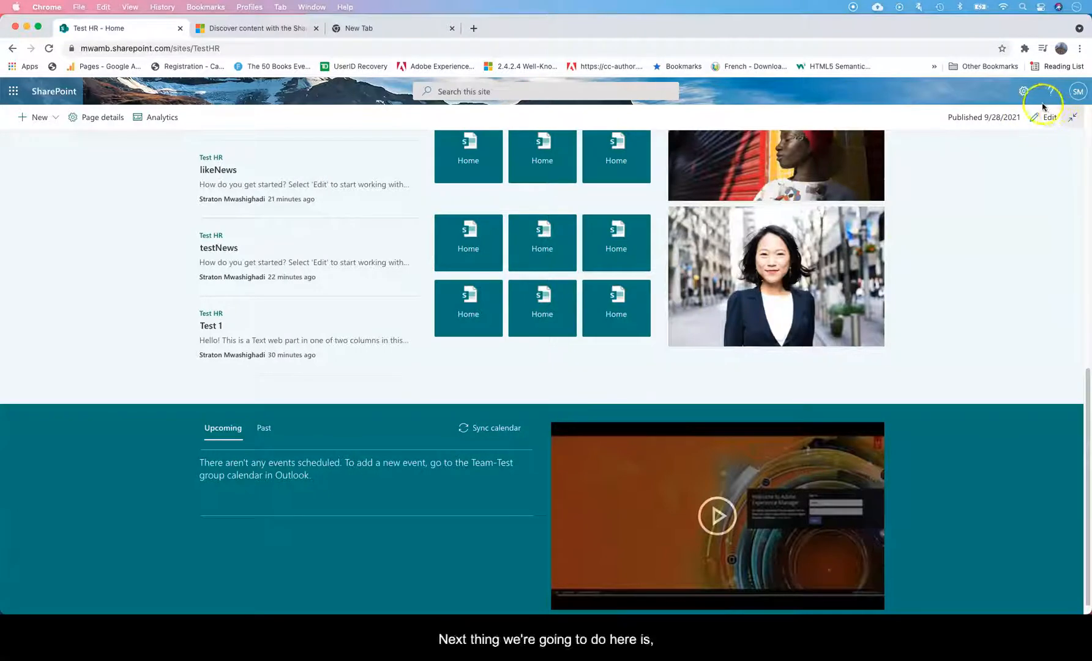
left_click(1025, 92)
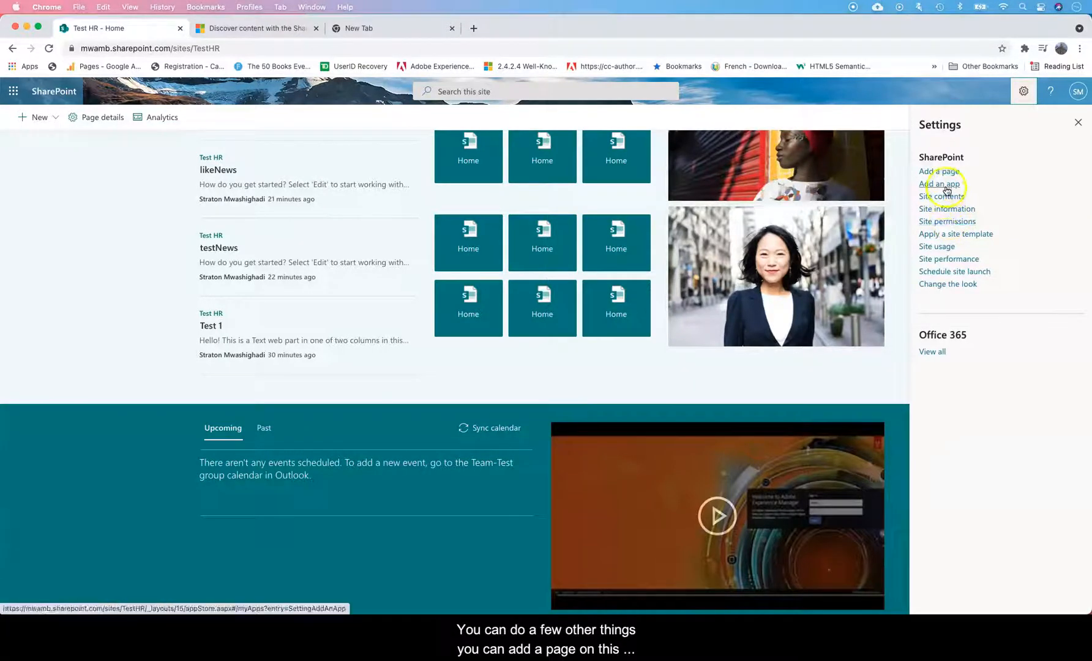
mouse_move(939, 173)
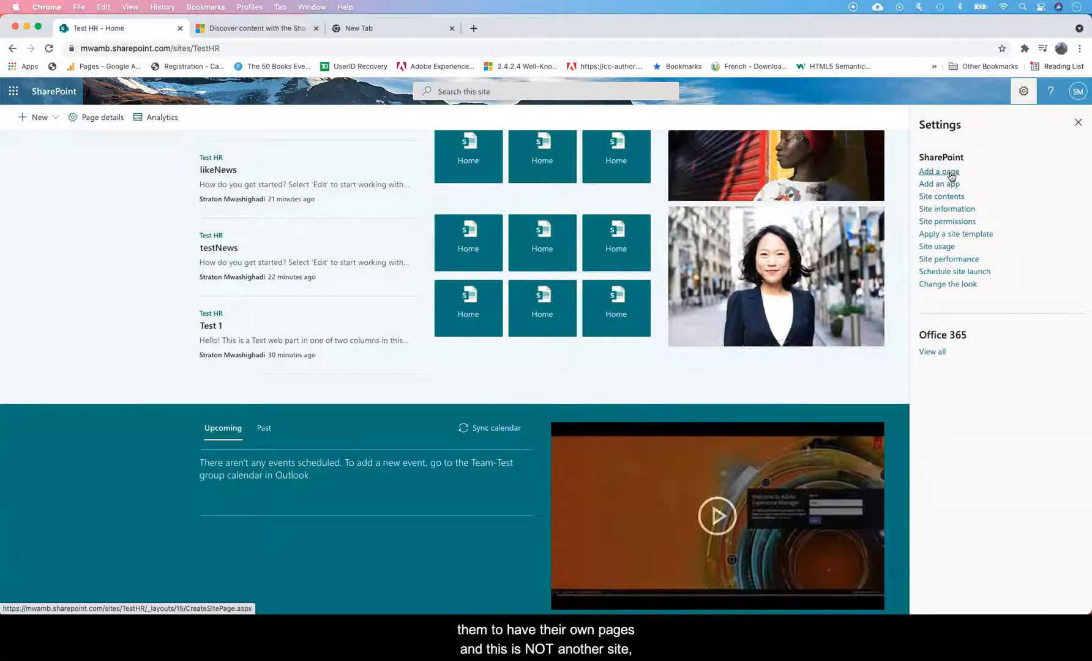
left_click(939, 172)
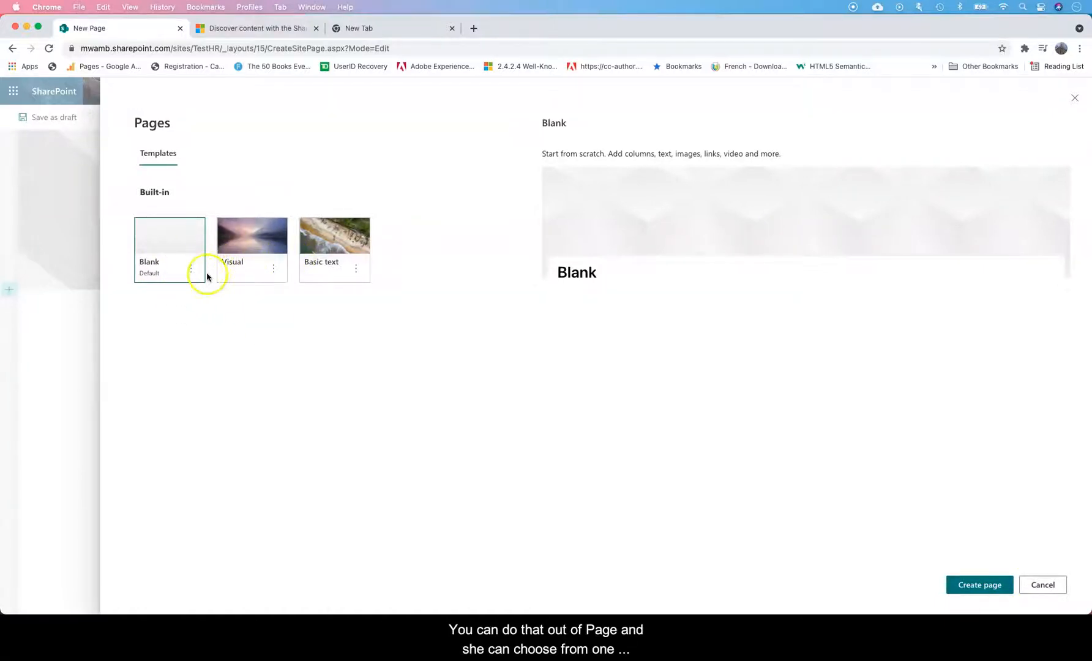
Create a Visual-template page, title it 'Test Page' and save it as a draft.
left_click(252, 235)
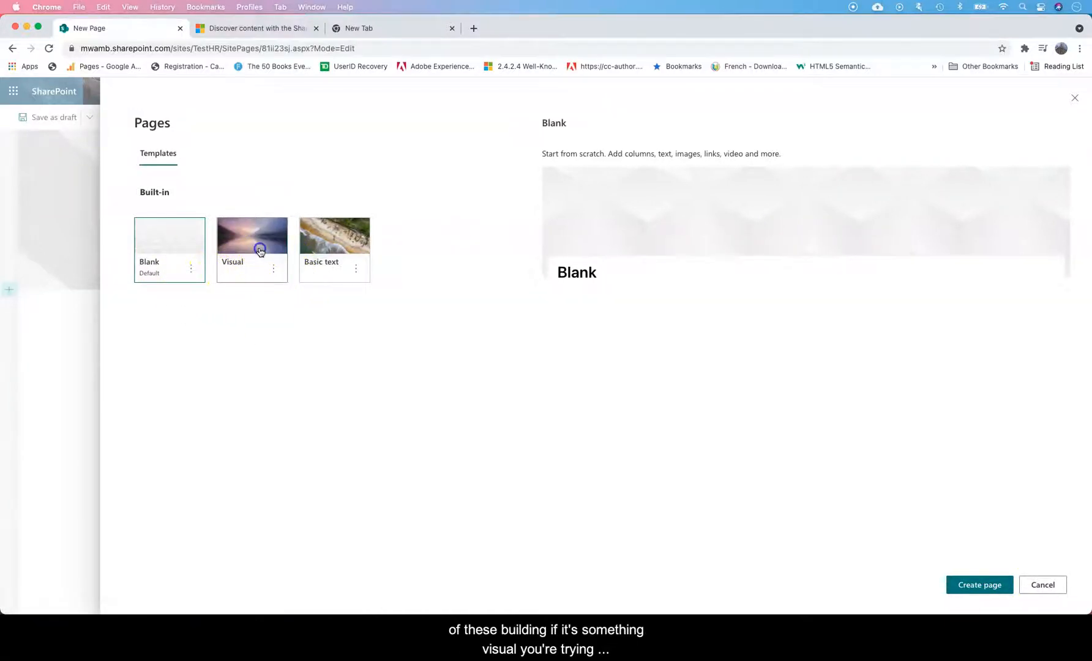
left_click(978, 584)
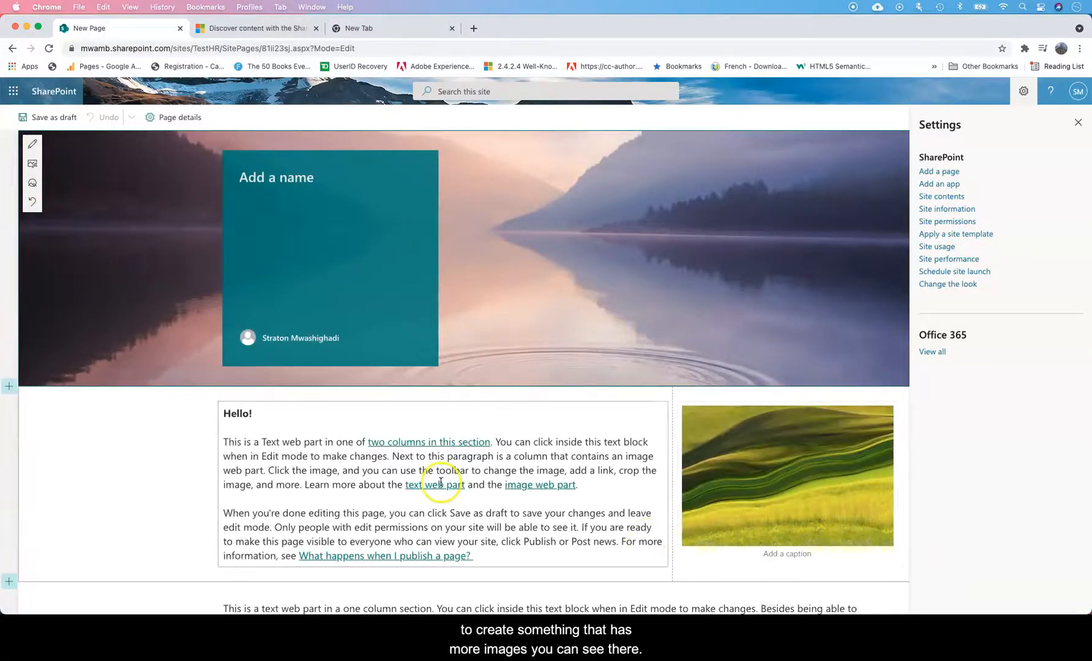
scroll("down", 3)
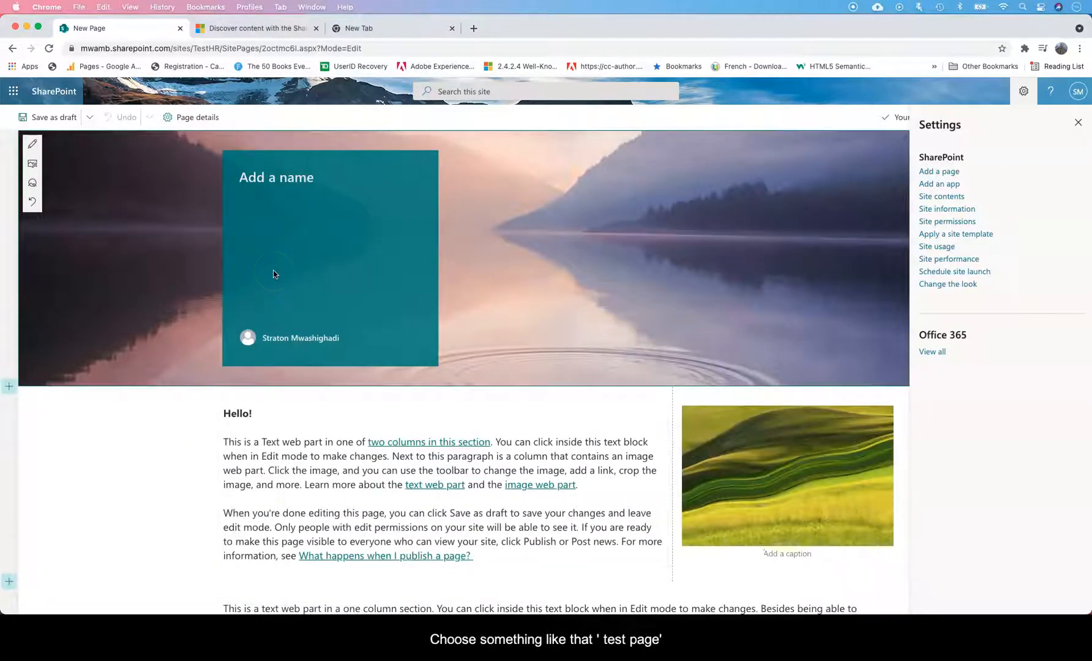
type("Tss")
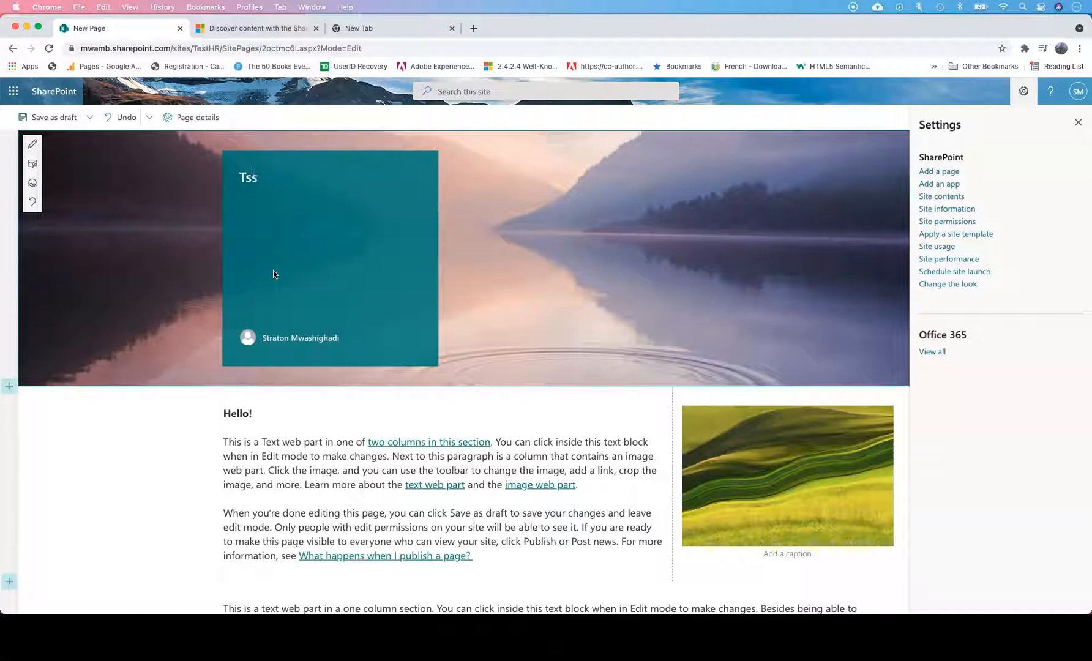
type("Test Page")
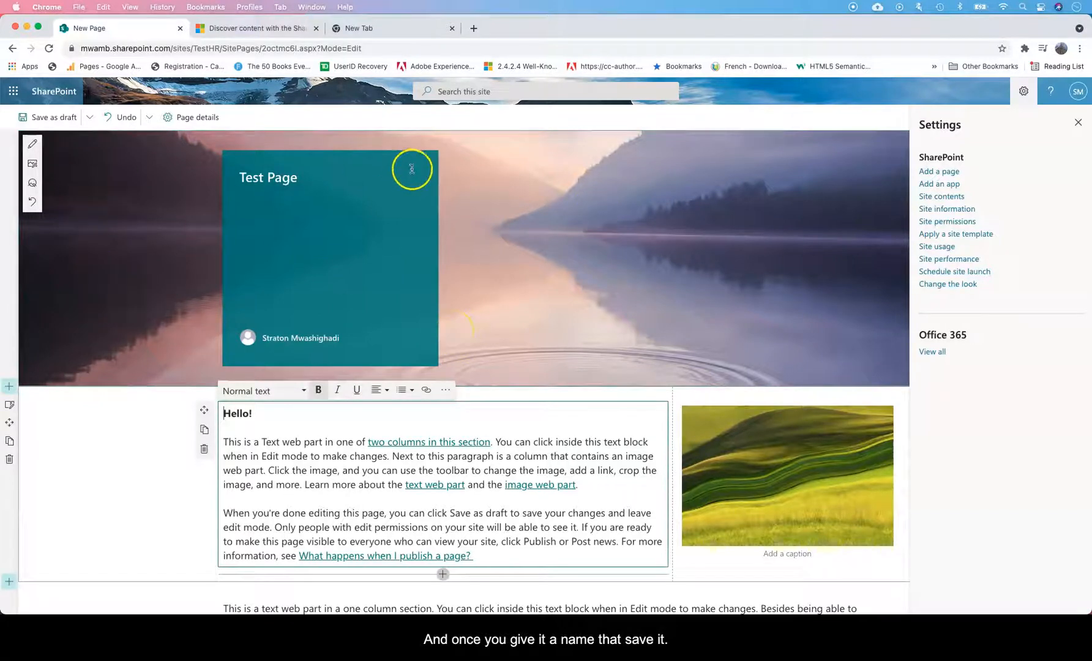
mouse_move(478, 165)
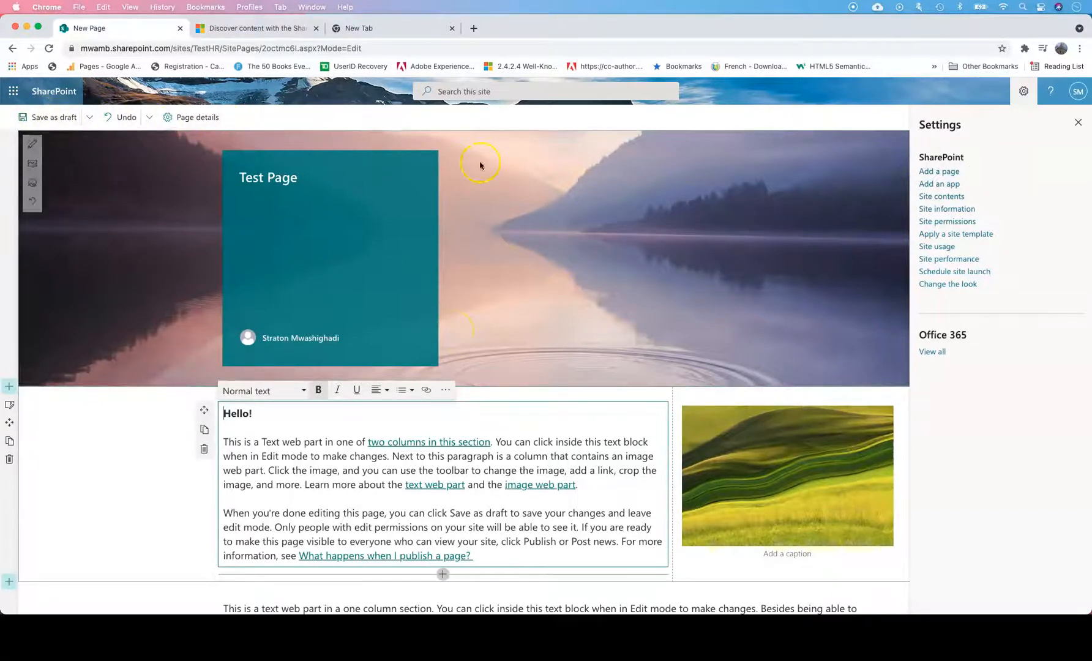
left_click(53, 117)
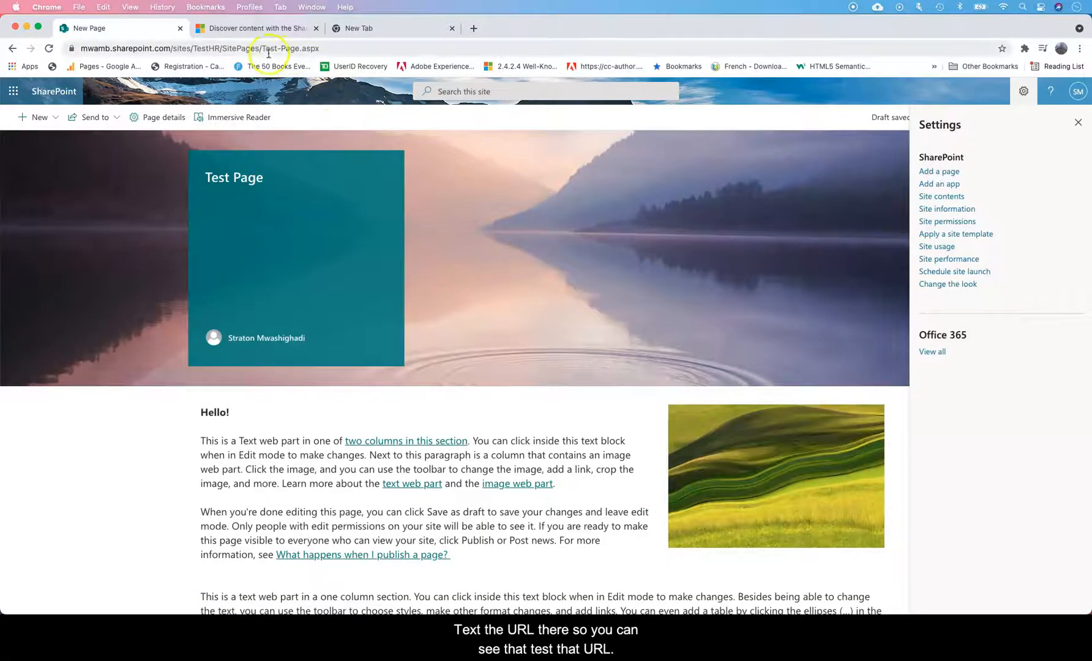
Publish Test Page, dismiss sharing suggestions, re-edit it and set the title area to Image and title layout.
double_click(234, 177)
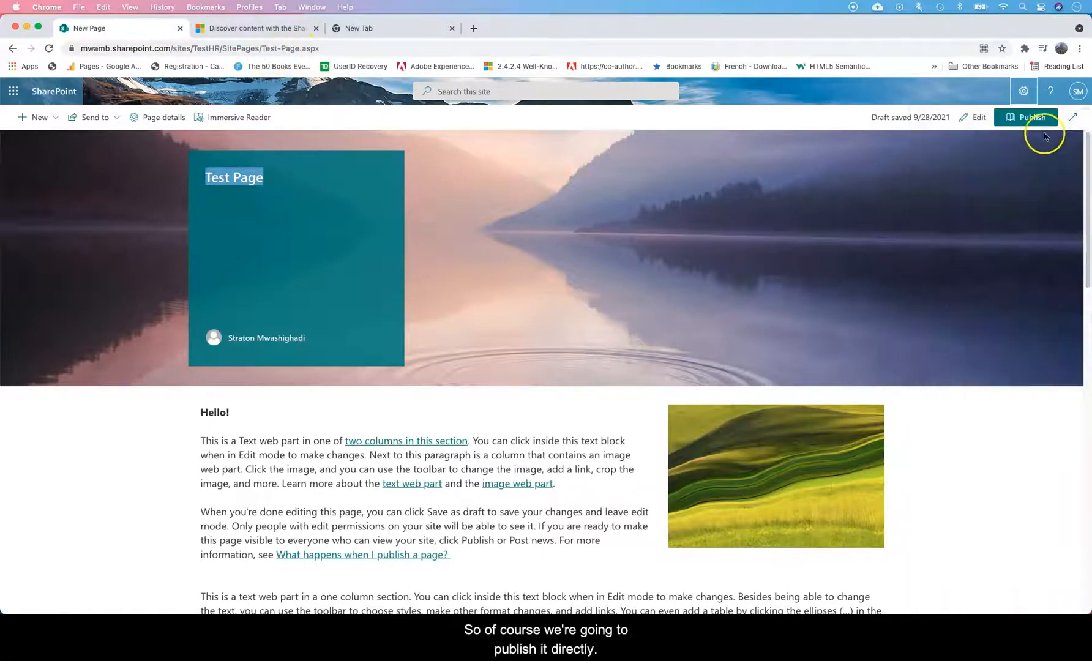
left_click(1027, 117)
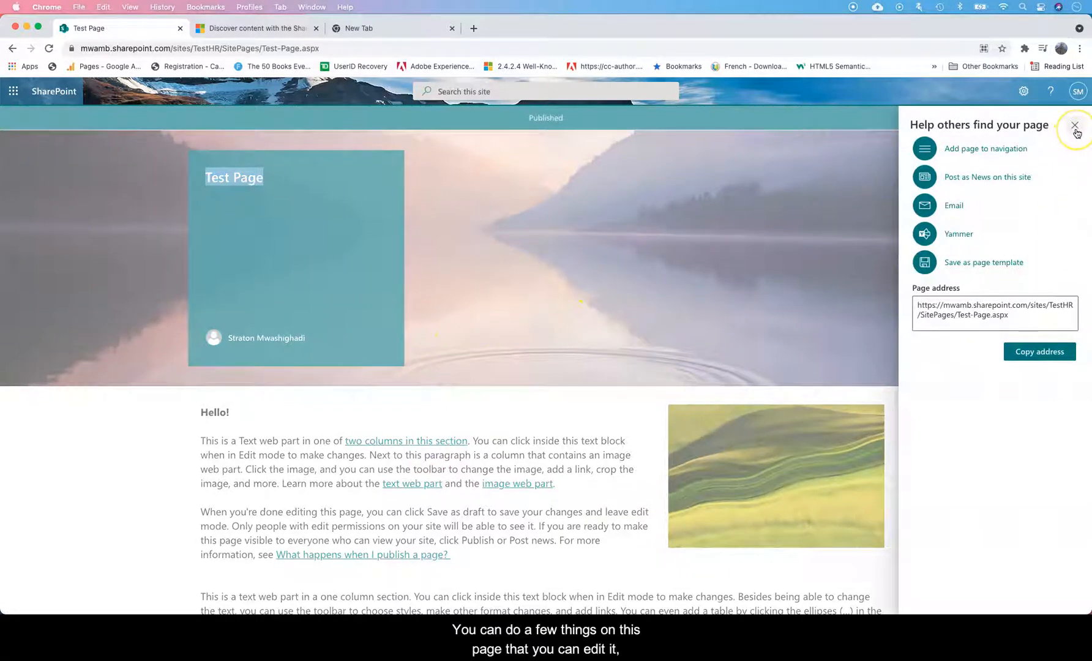
left_click(1075, 126)
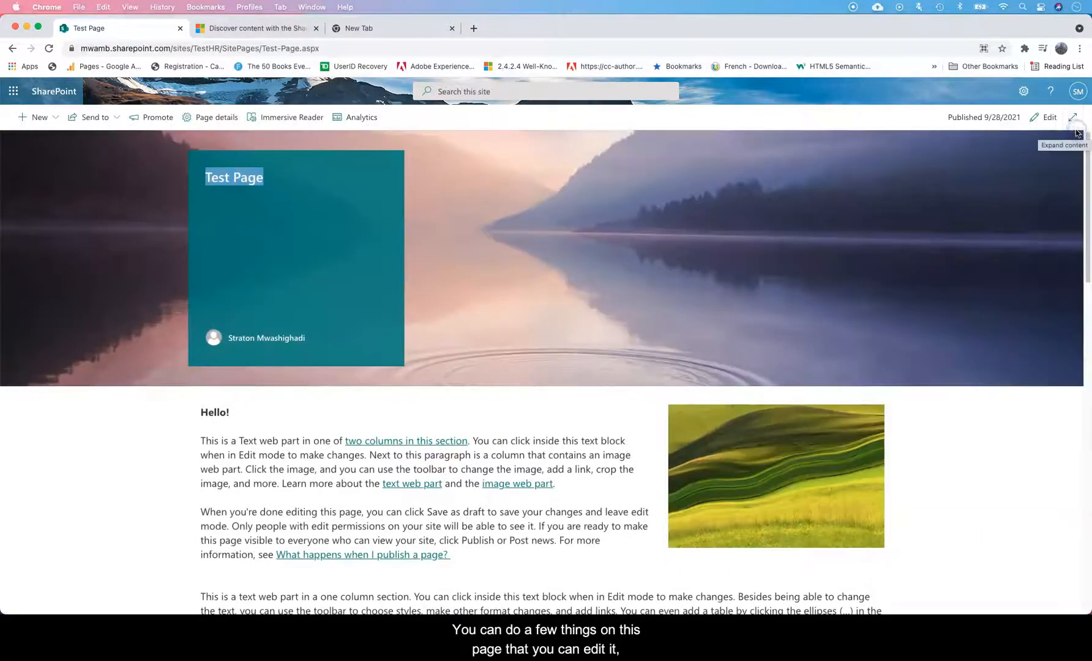
left_click(1048, 118)
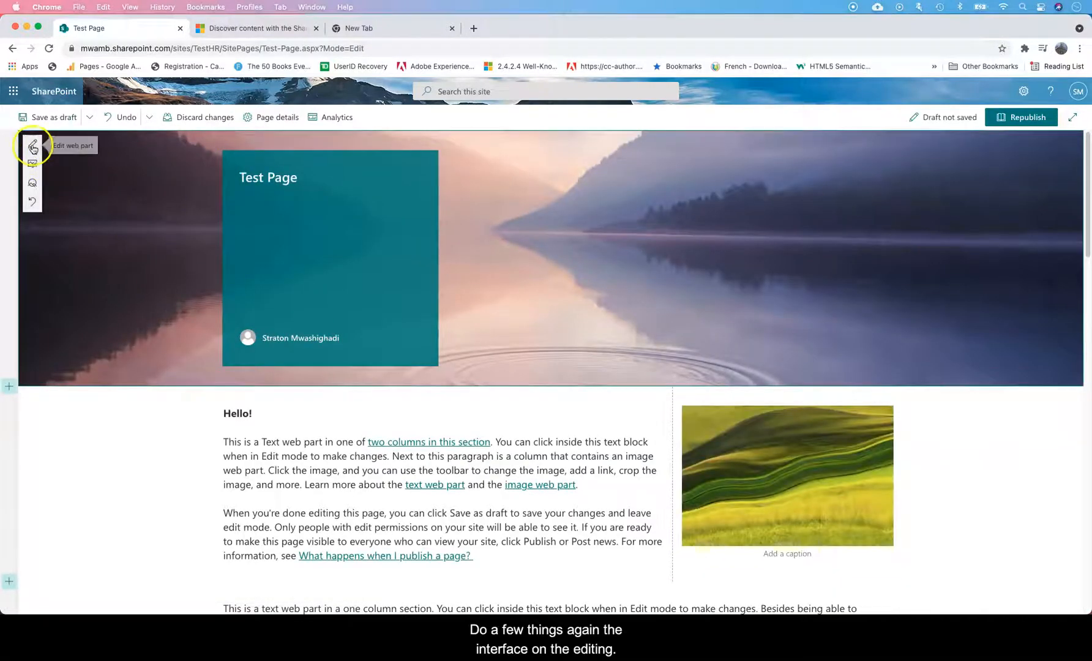
mouse_move(32, 185)
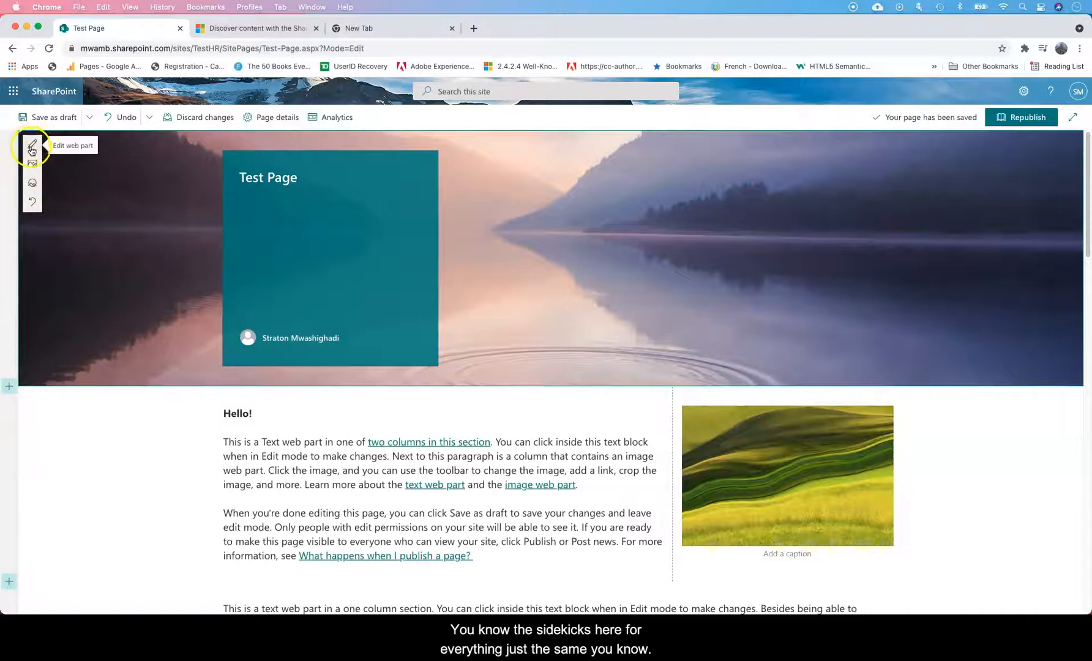
mouse_move(31, 203)
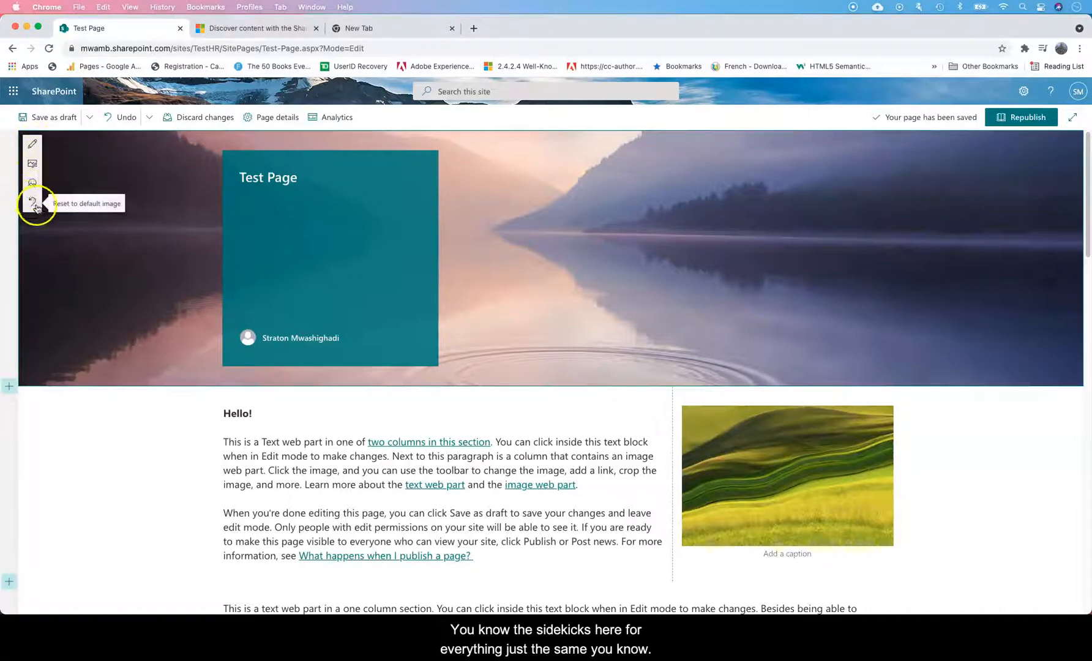
left_click(32, 145)
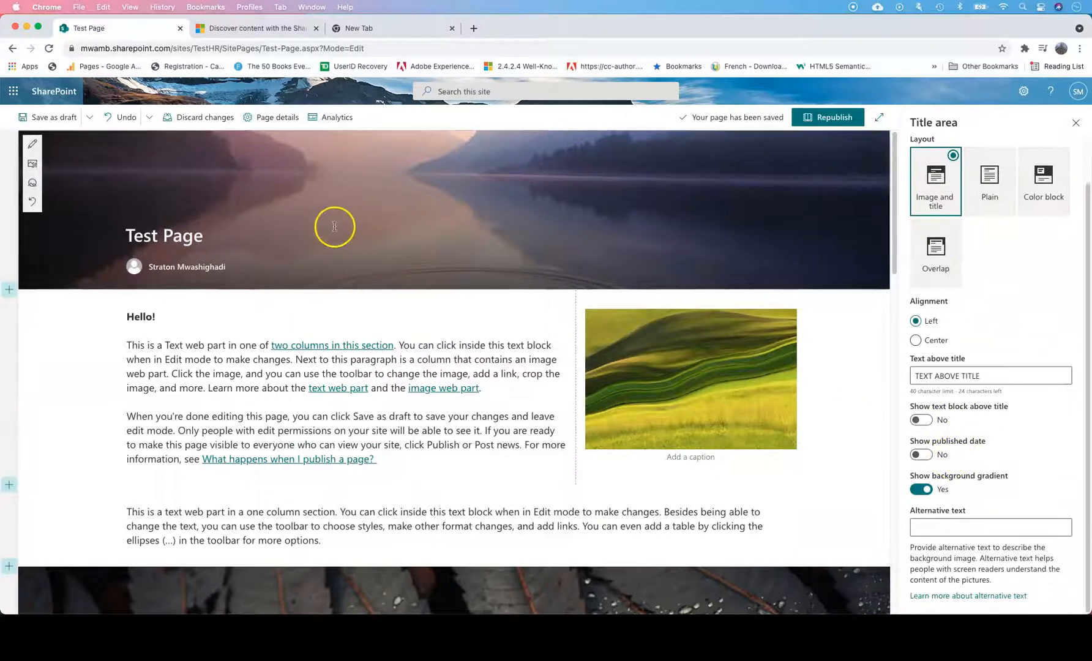
Republish Test Page with its image-and-title header and scroll down through it to the comments section.
left_click(828, 117)
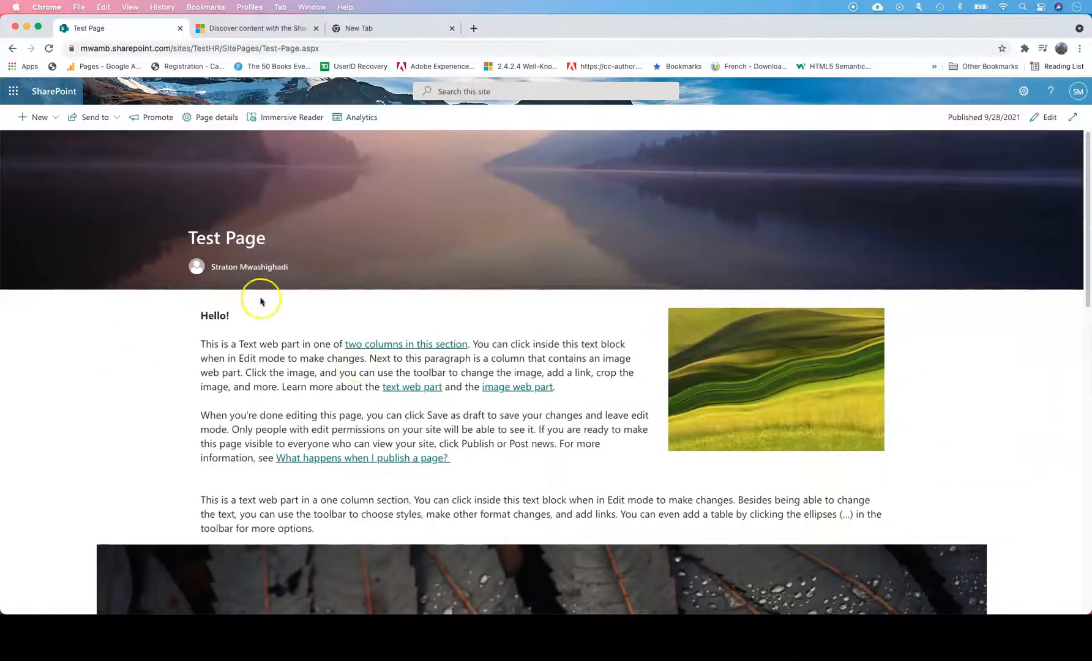
scroll("down", 3)
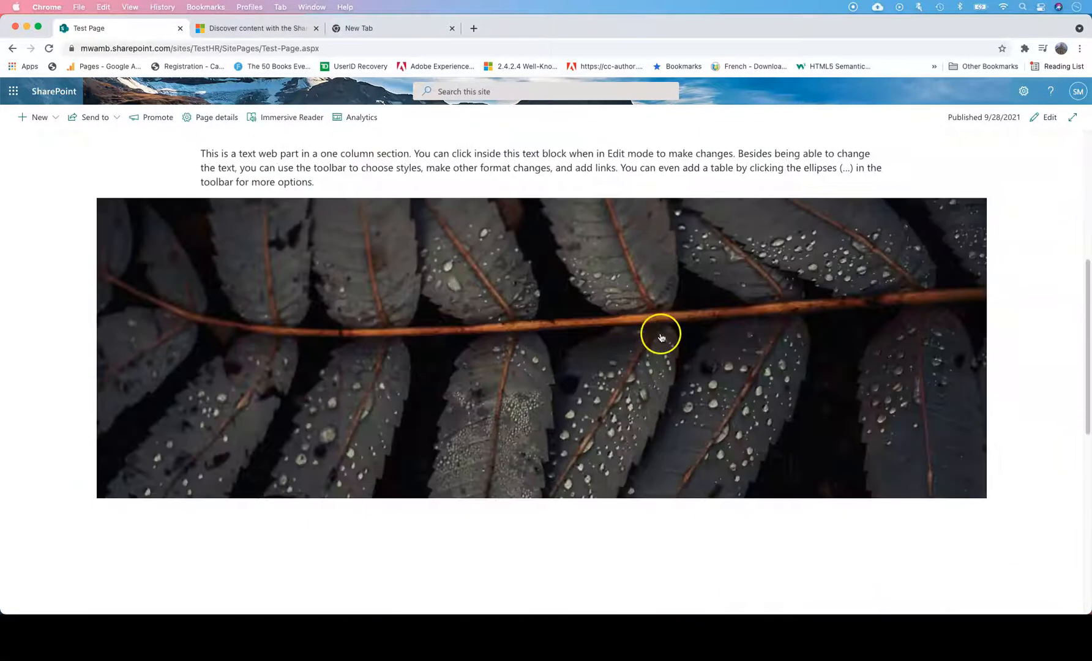
scroll("down", 3)
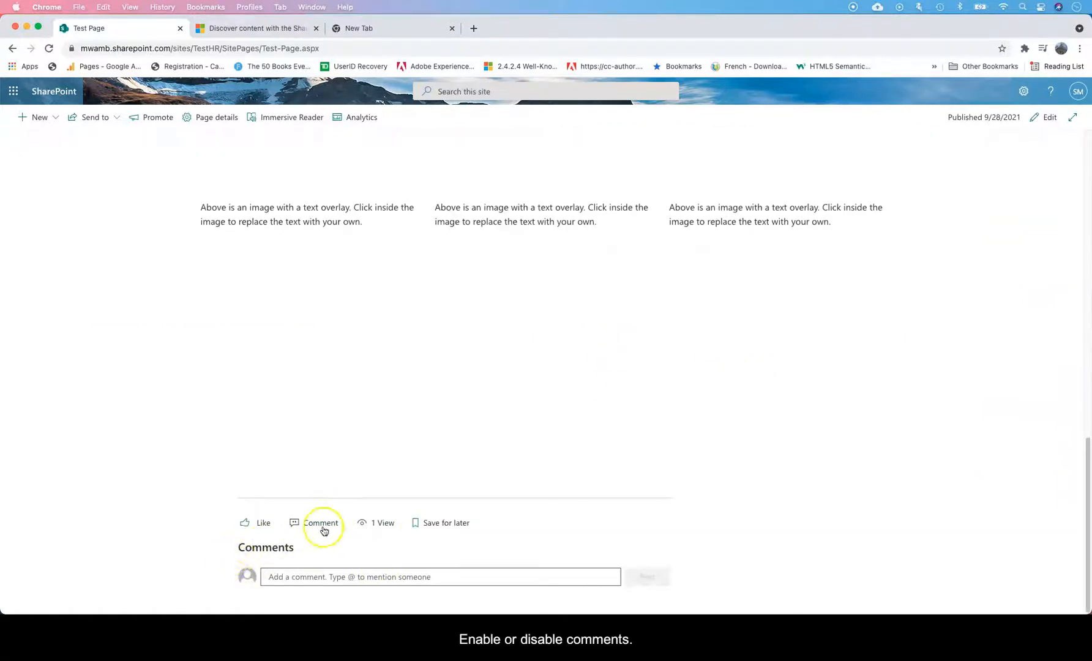
mouse_move(933, 304)
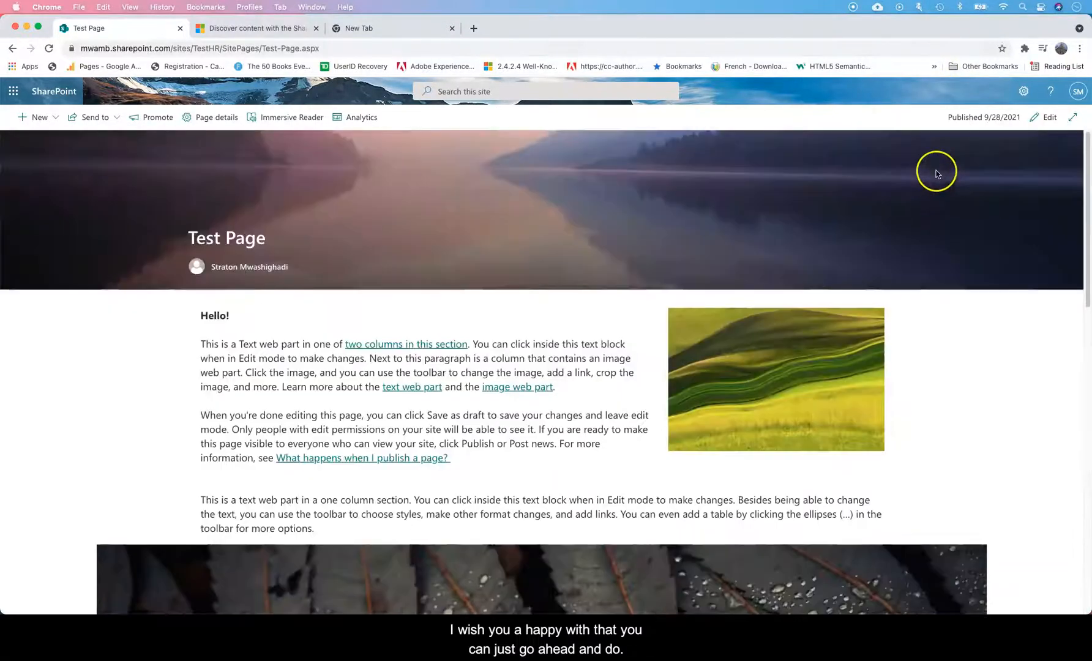
scroll("down", 3)
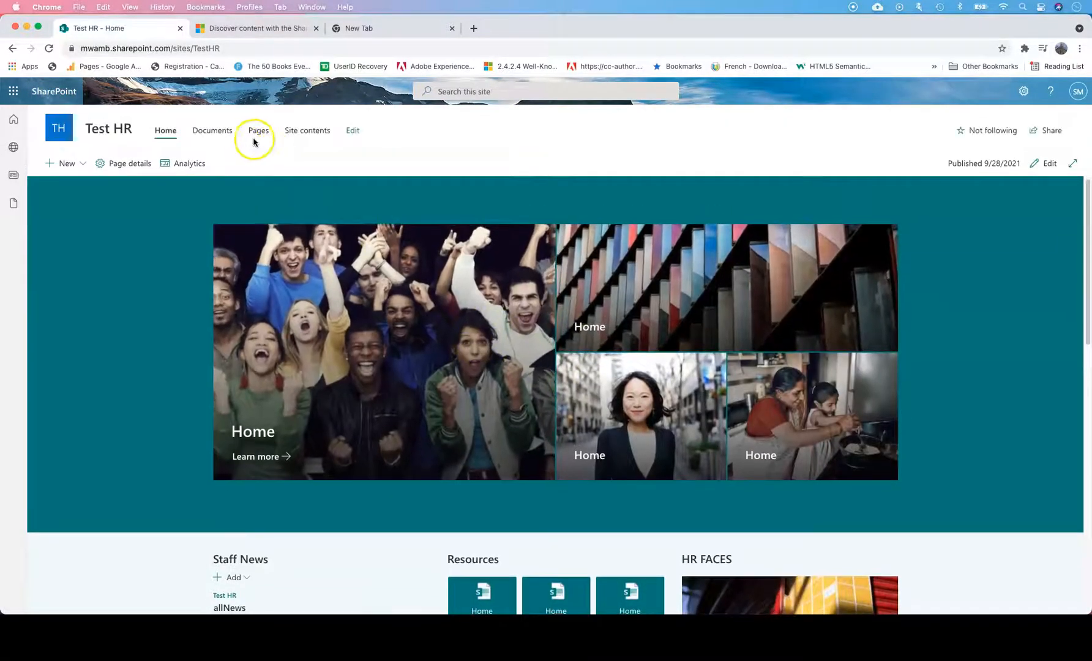
left_click(257, 129)
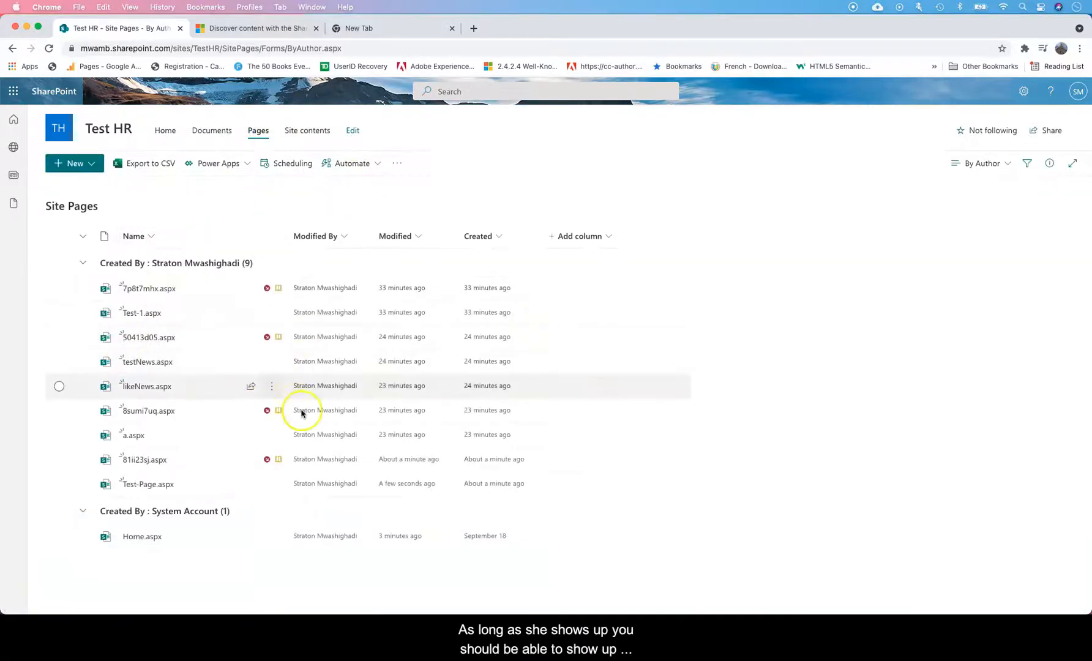
mouse_move(216, 130)
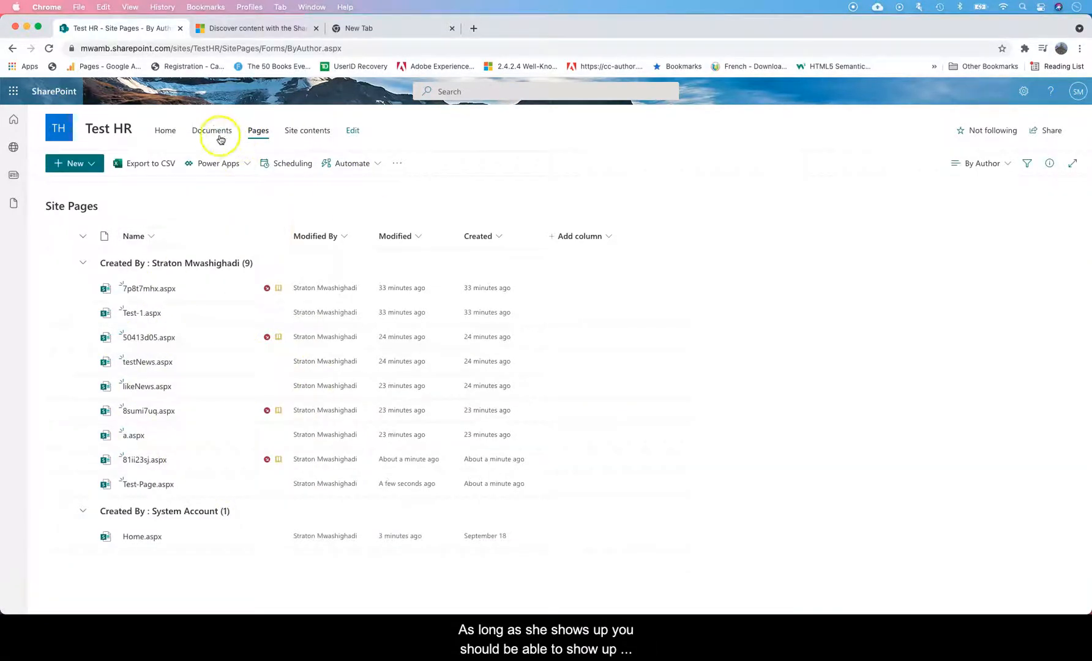
left_click(213, 129)
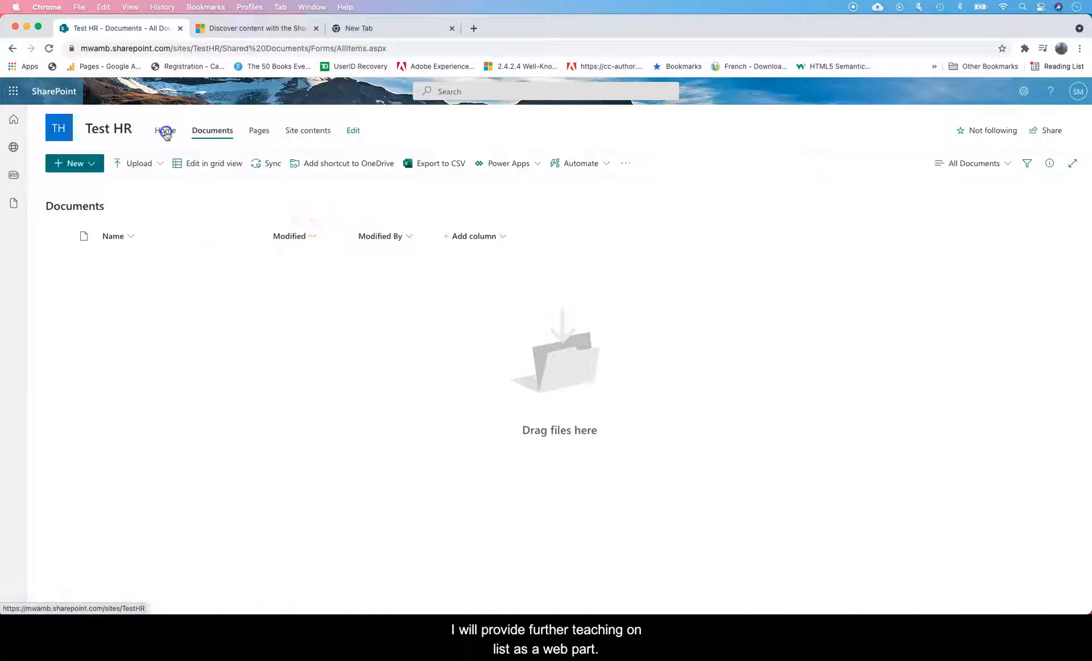
left_click(165, 129)
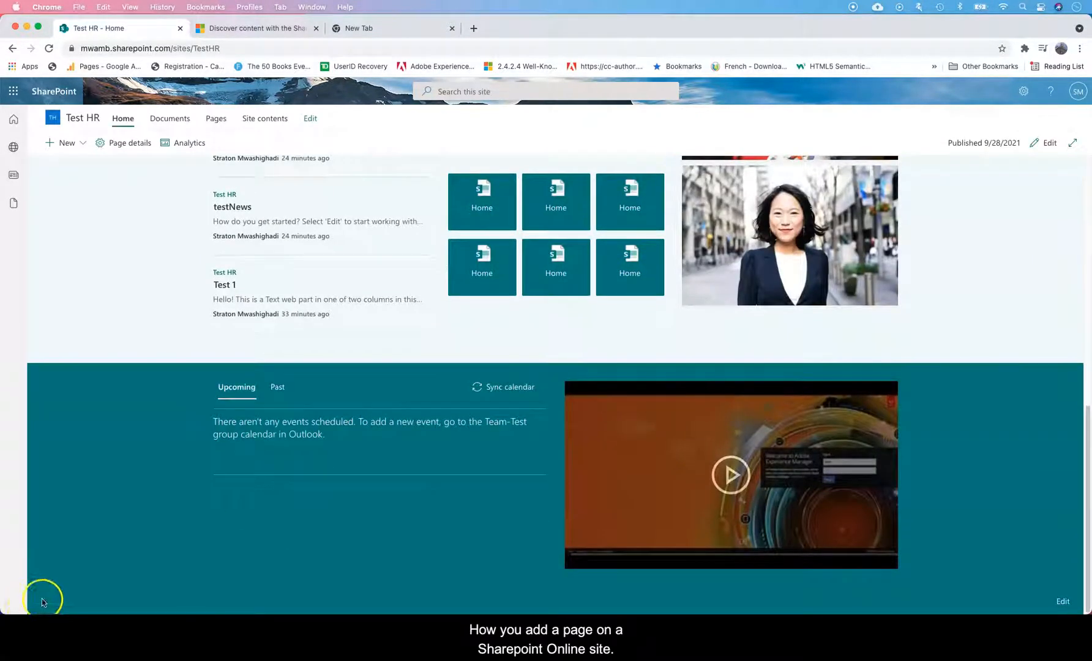
left_click(1023, 92)
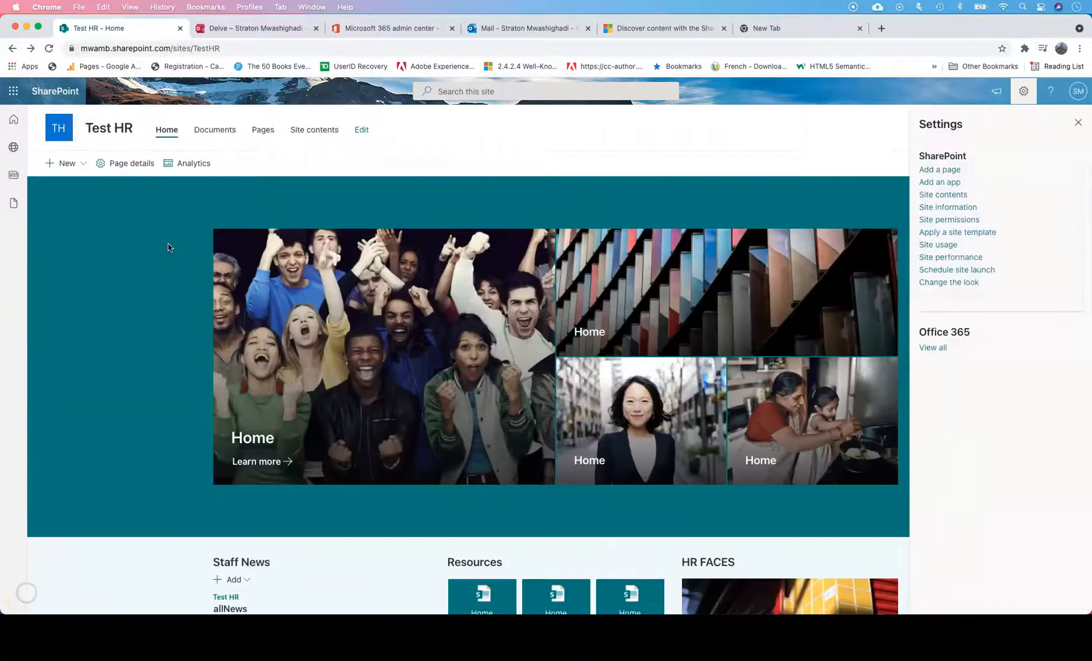
From the Pages library, create a site page titled 'Test 2', publish it and return to the Test HR home page.
left_click(262, 130)
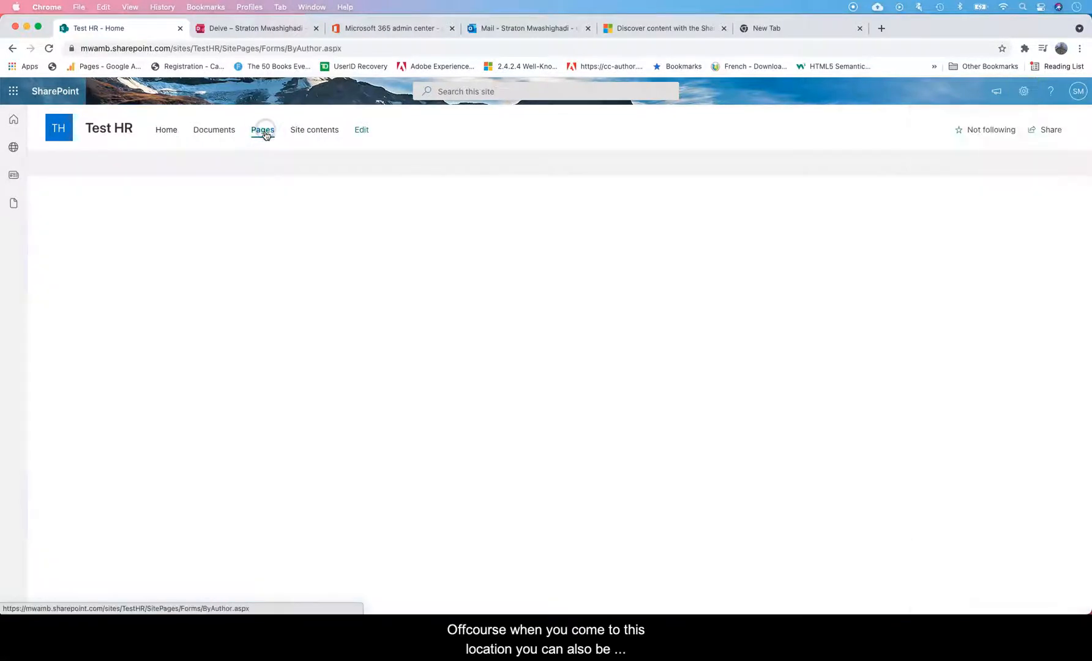
left_click(262, 129)
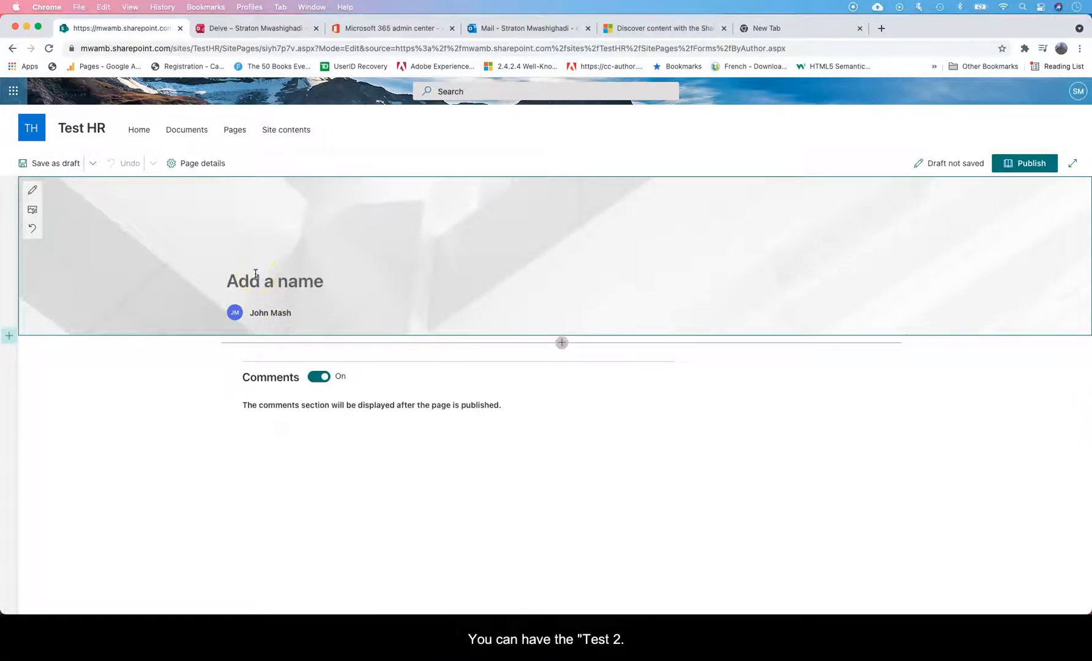
type("Test 2")
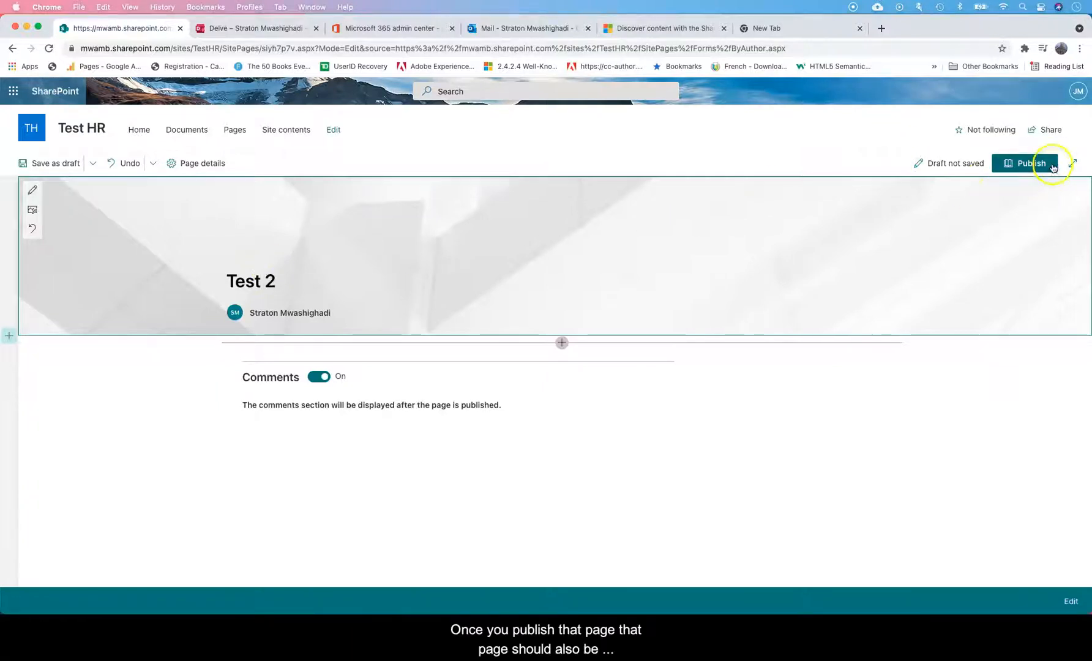
left_click(1030, 163)
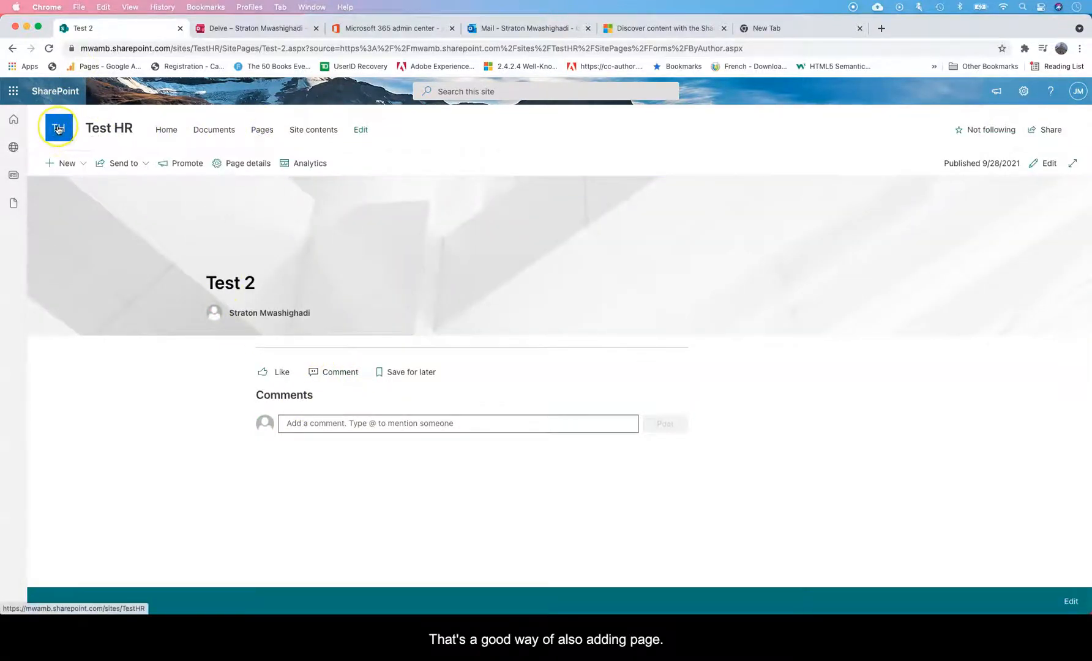
left_click(57, 128)
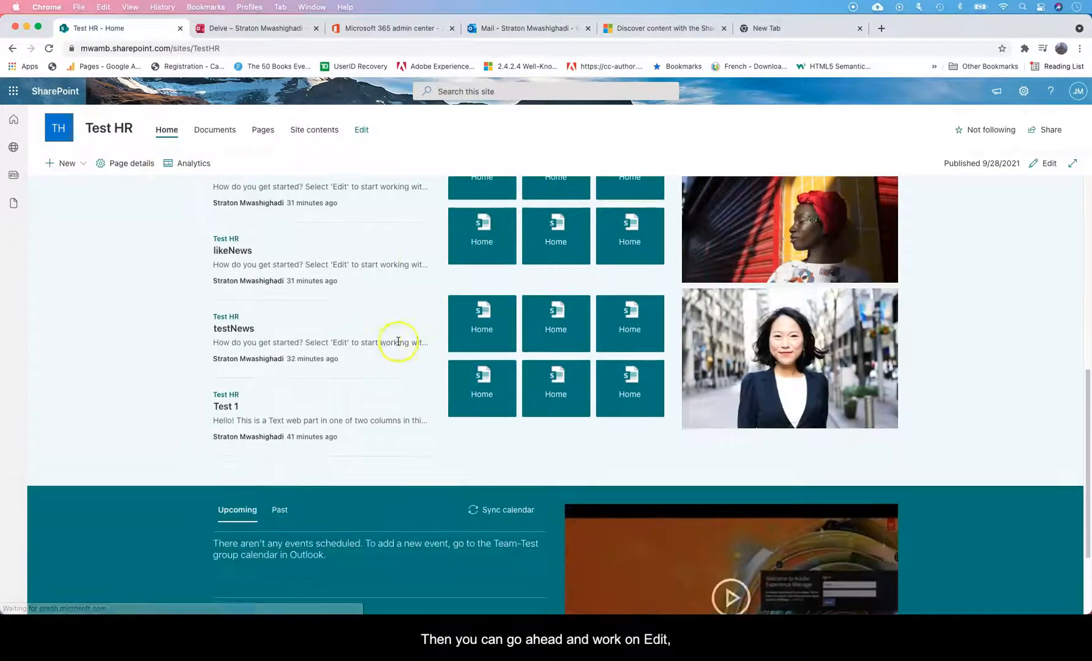
mouse_move(512, 326)
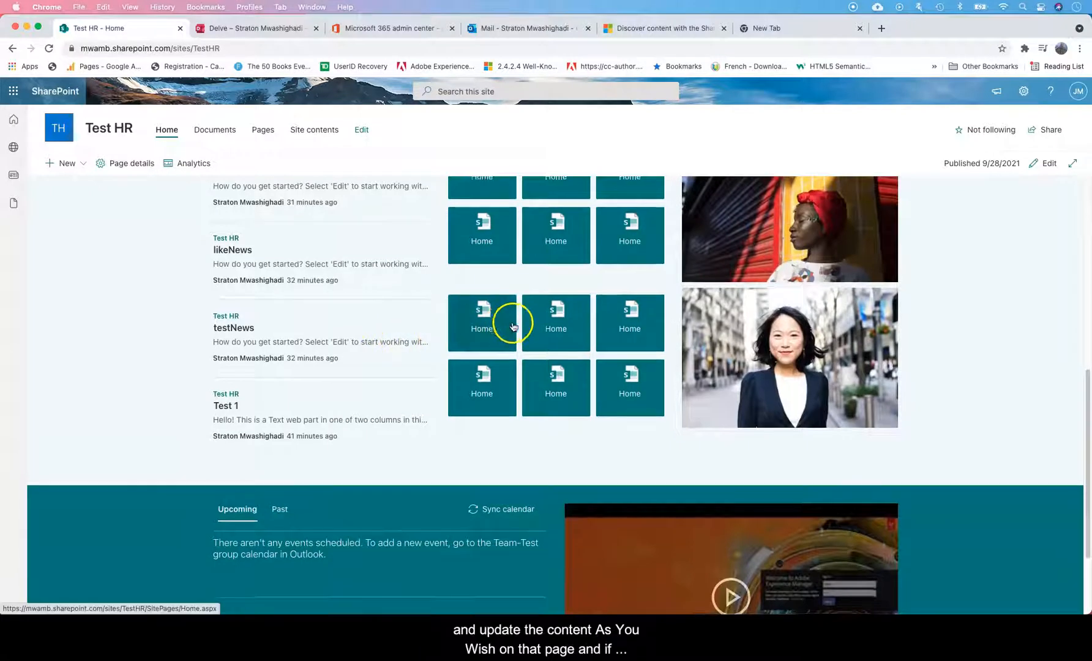
scroll("down", 3)
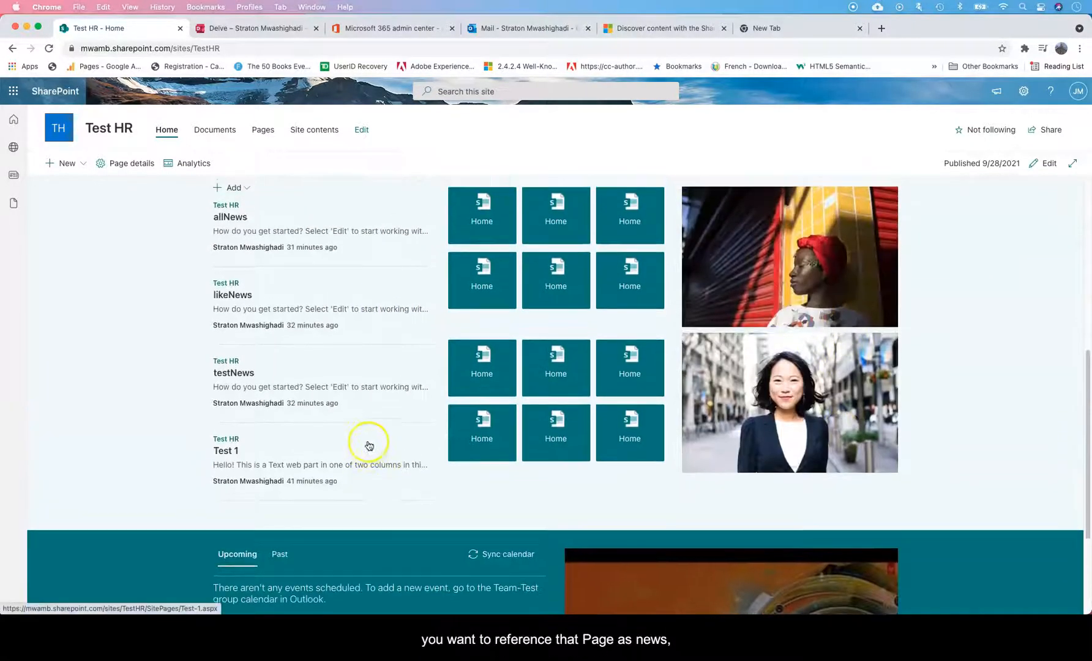
scroll("up", 3)
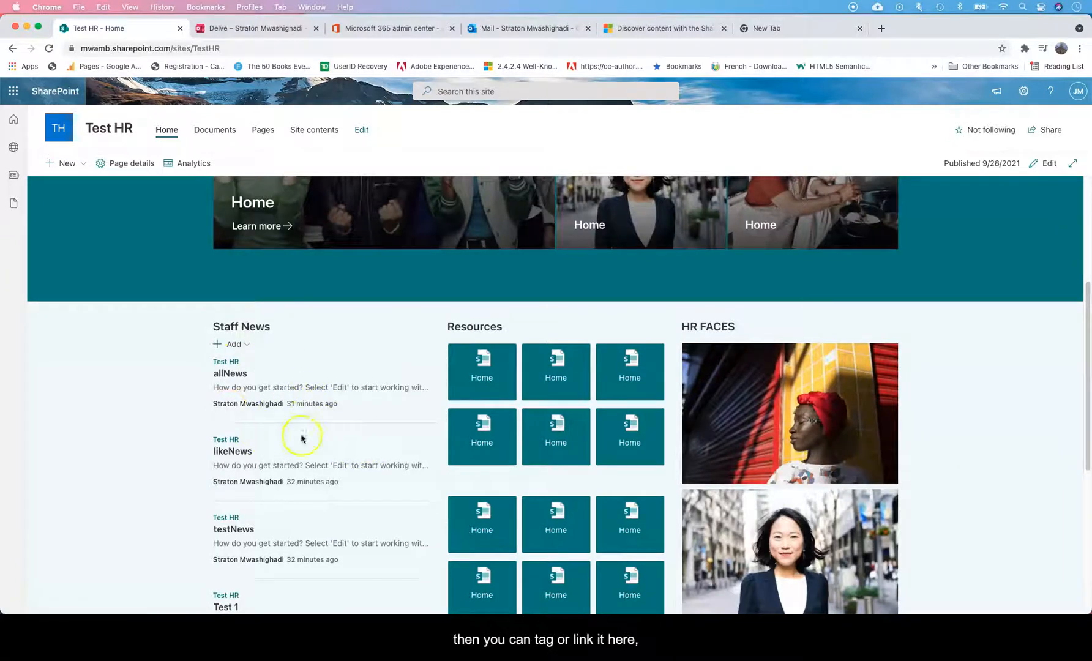
mouse_move(509, 393)
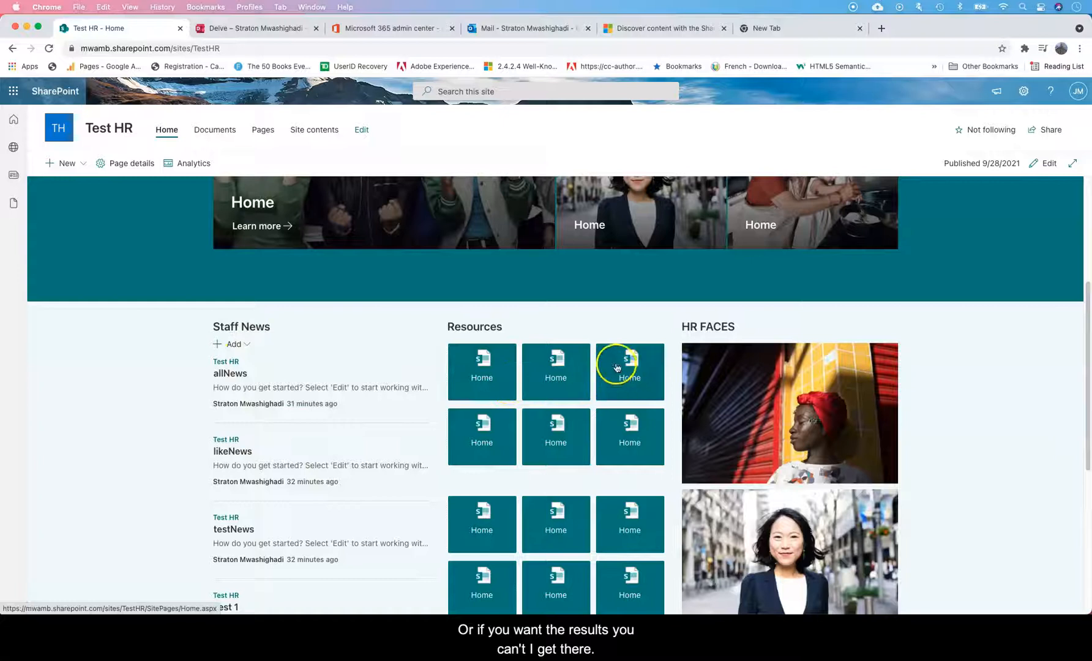
mouse_move(208, 284)
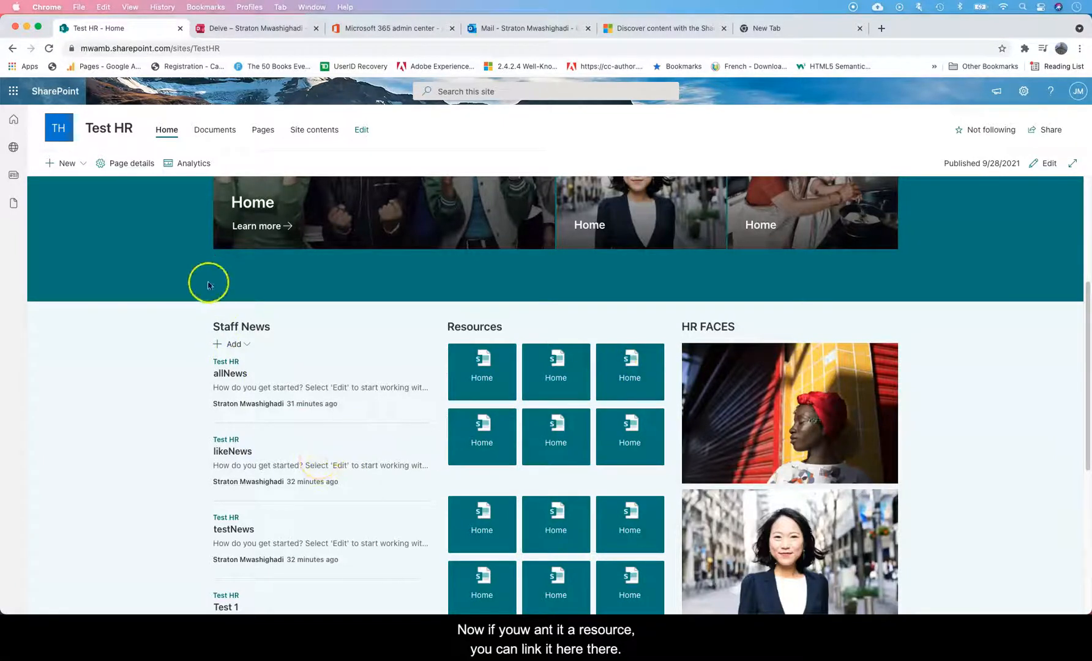
Choose Add an app from the site Settings panel to start loading the app store.
left_click(1023, 92)
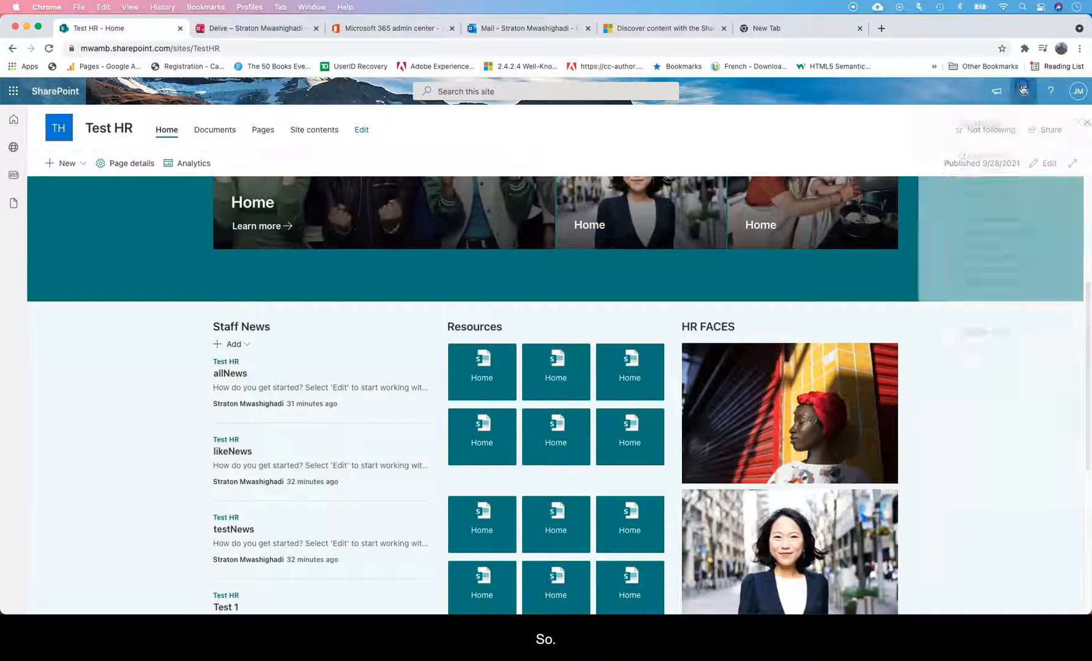
left_click(1023, 92)
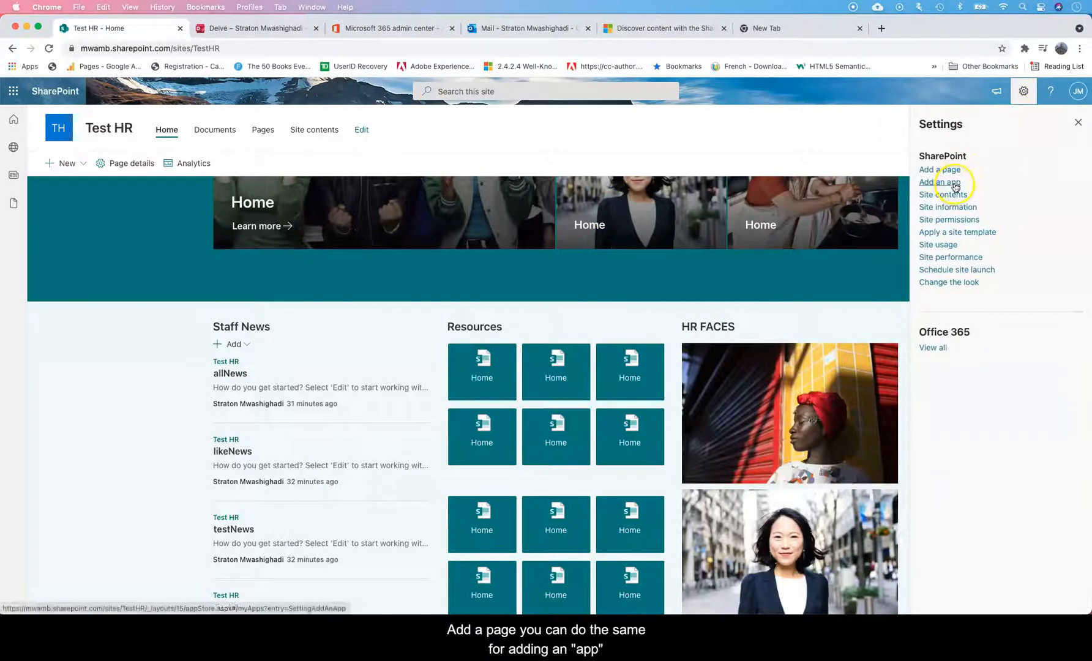
left_click(942, 183)
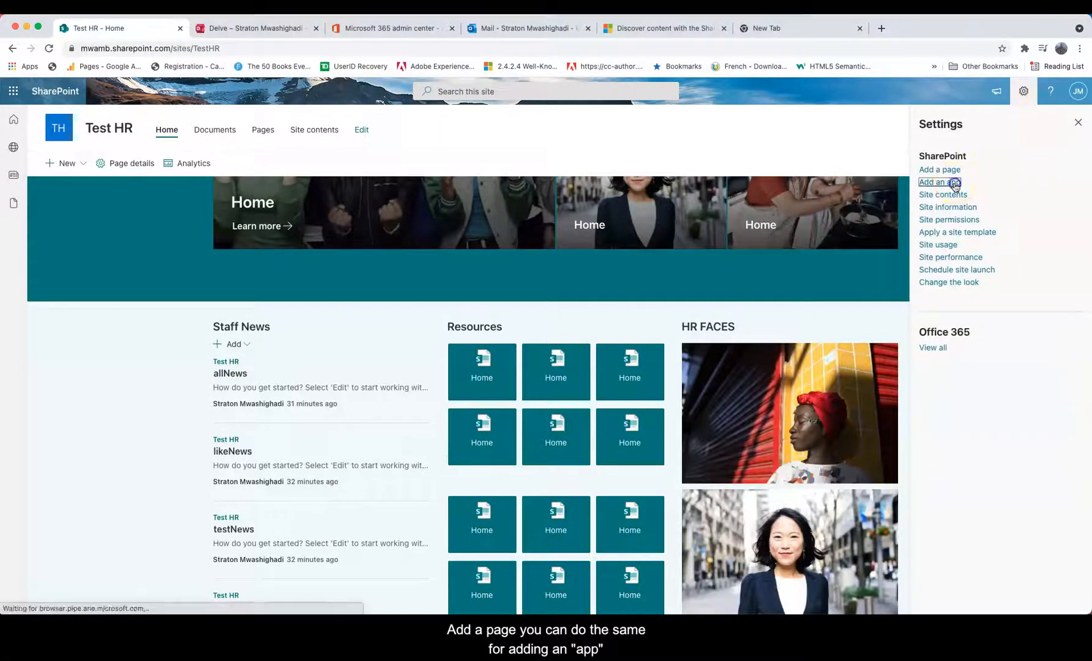
left_click(939, 183)
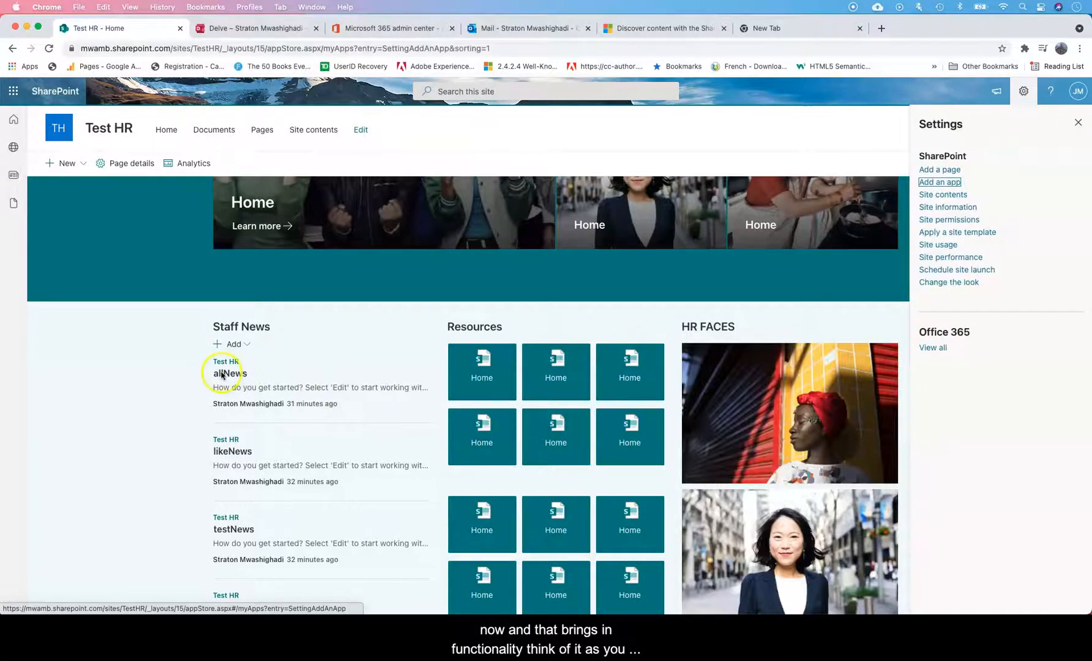
Land on the My apps page for Test HR, showing no apps added yet.
left_click(939, 183)
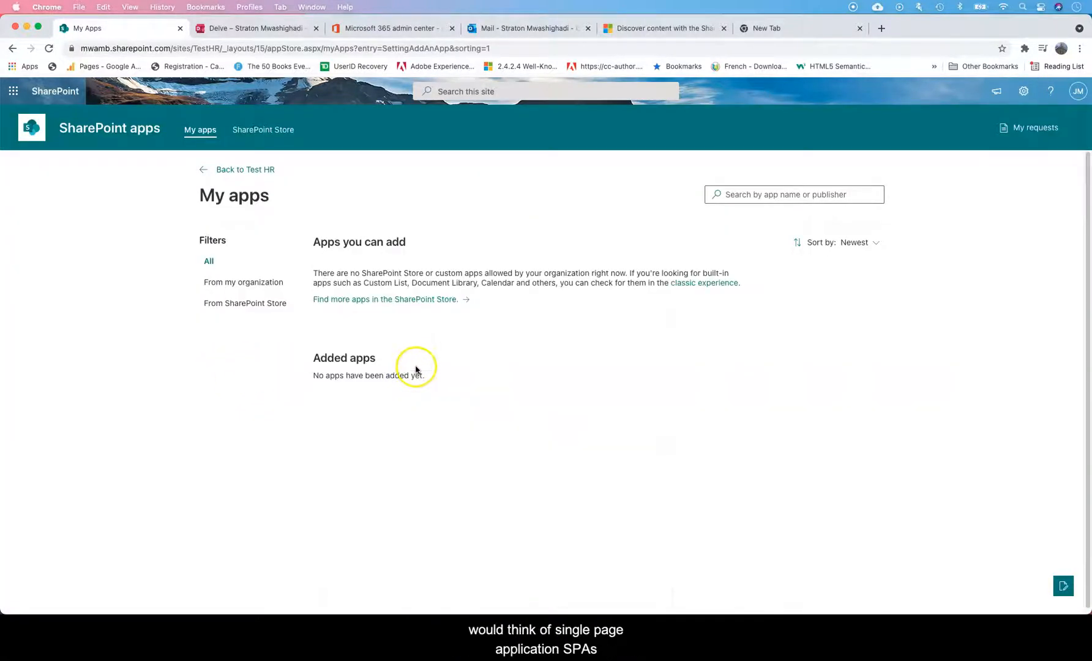
mouse_move(360, 425)
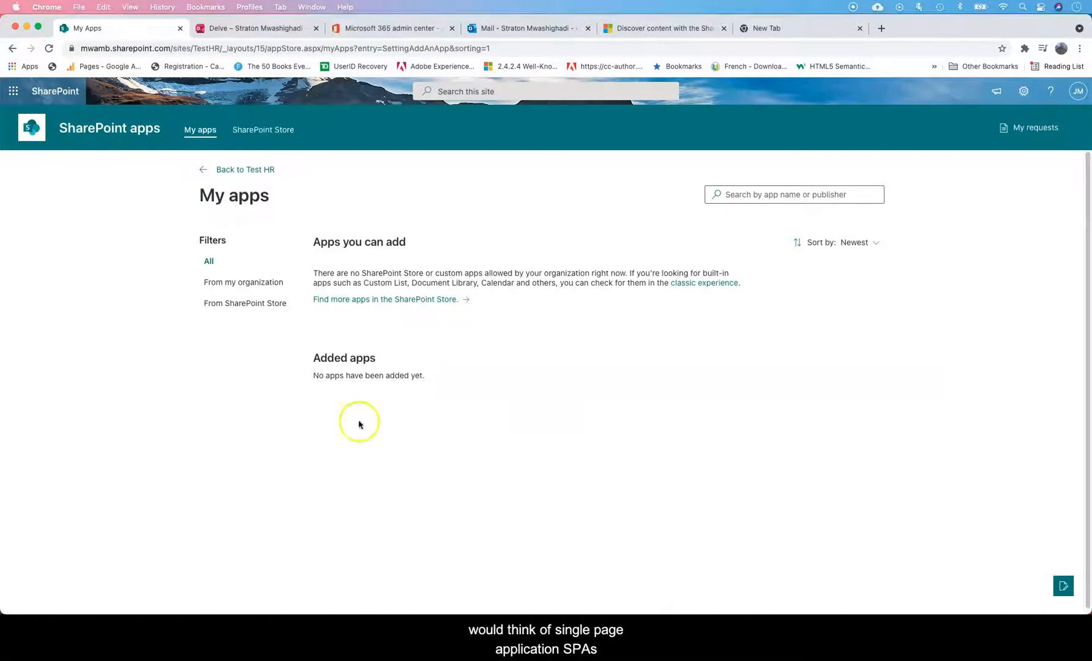
mouse_move(403, 306)
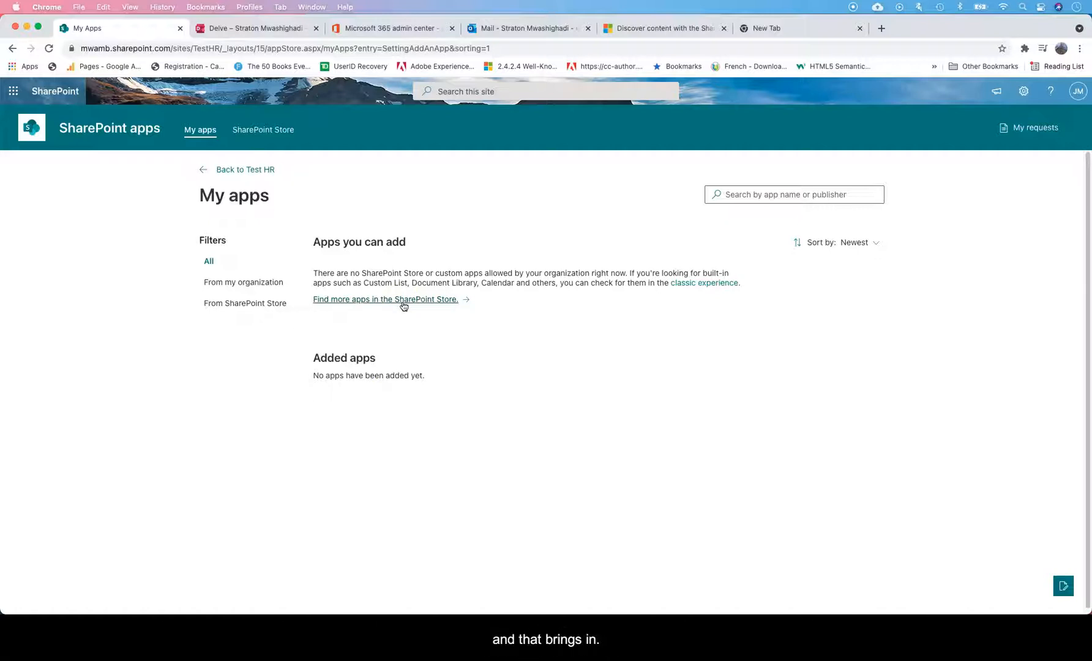
left_click(386, 300)
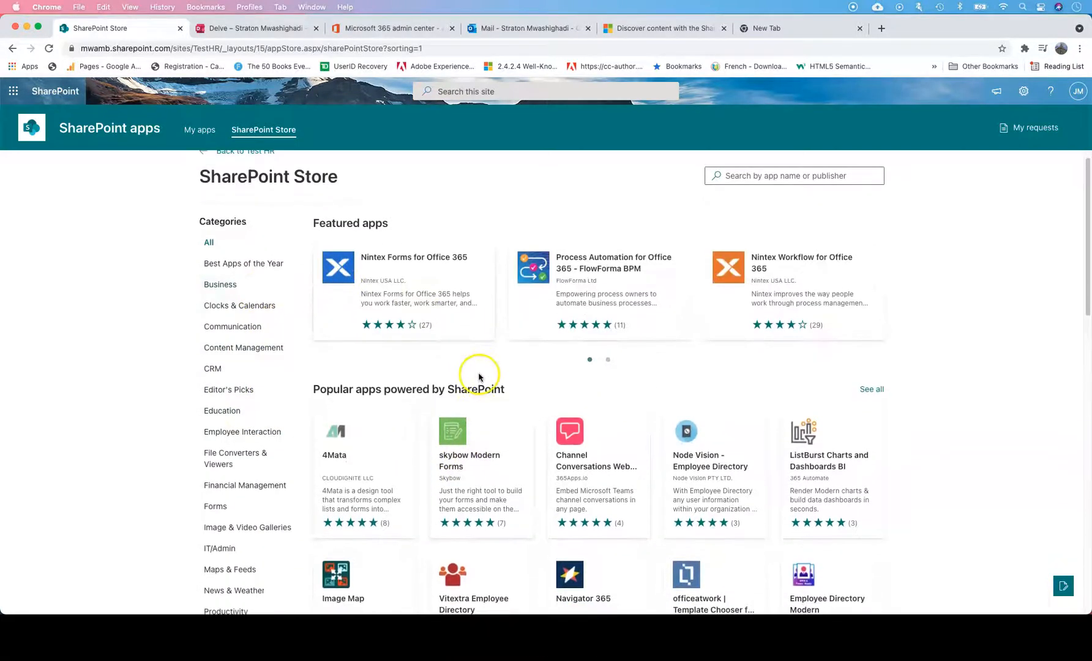
scroll("down", 3)
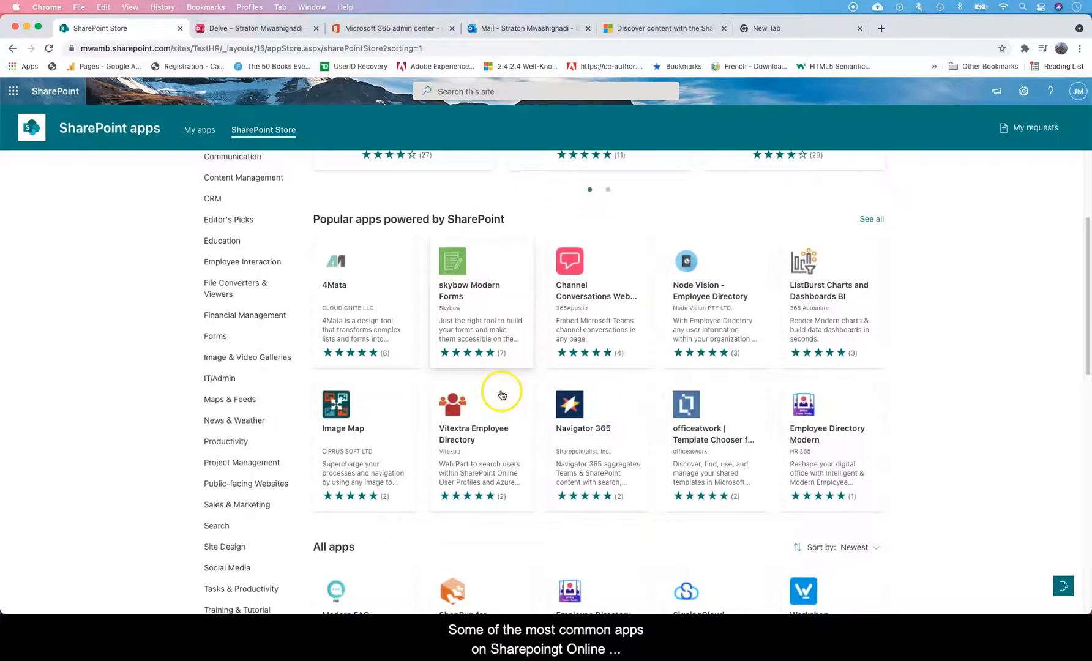
scroll("down", 3)
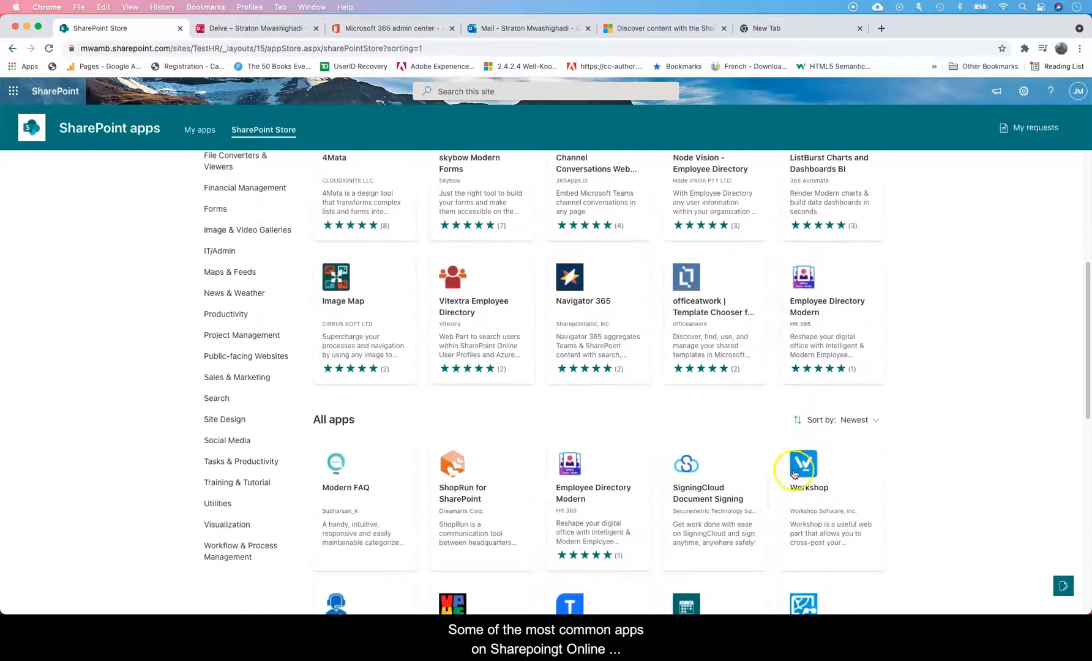
scroll("down", 3)
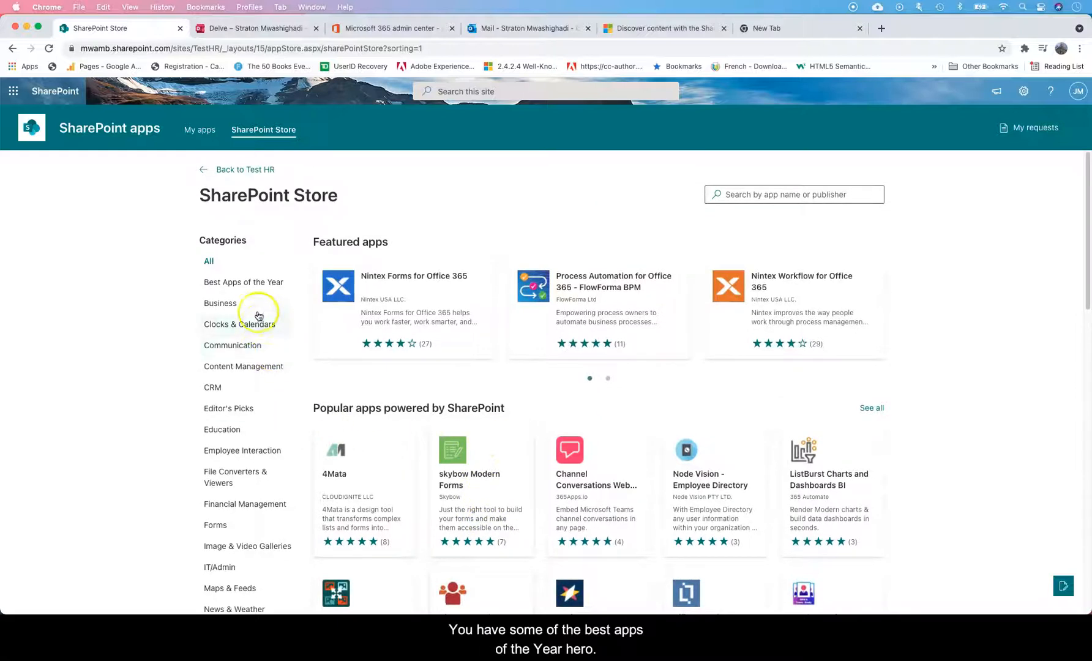
Browse the Best Apps of the Year and Communication store categories, scrolling through the listed apps.
left_click(245, 282)
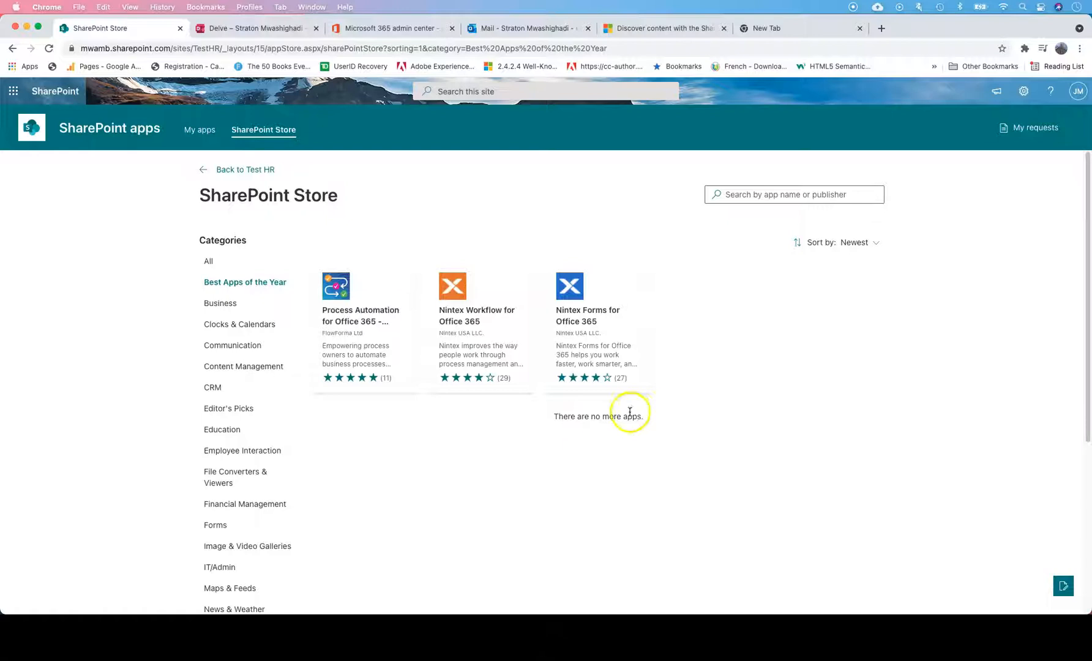
mouse_move(386, 411)
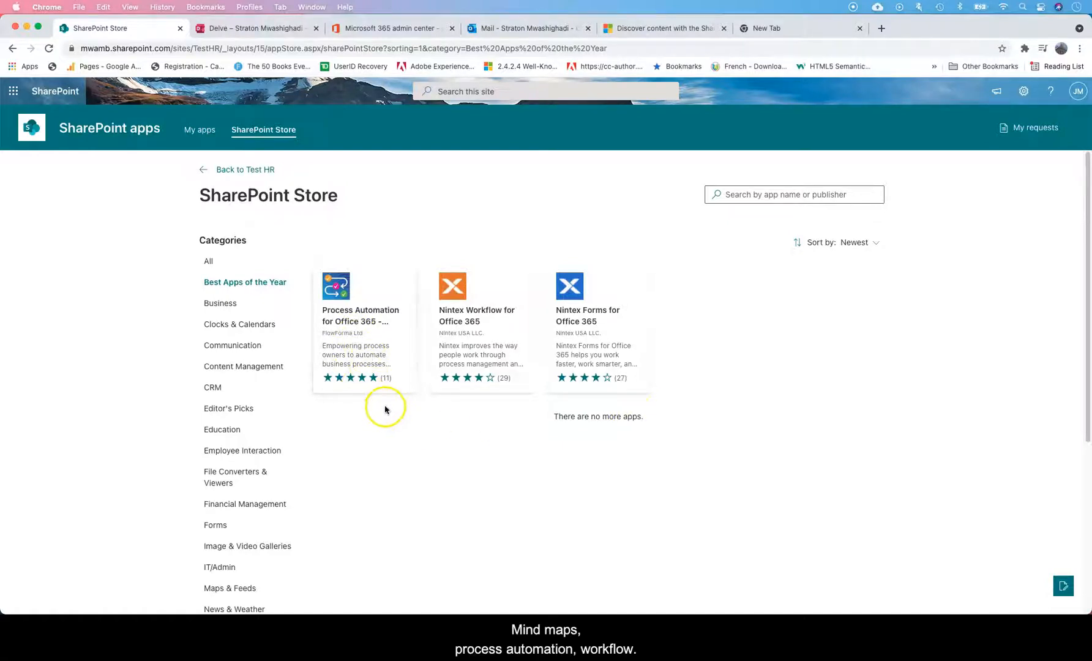
mouse_move(256, 367)
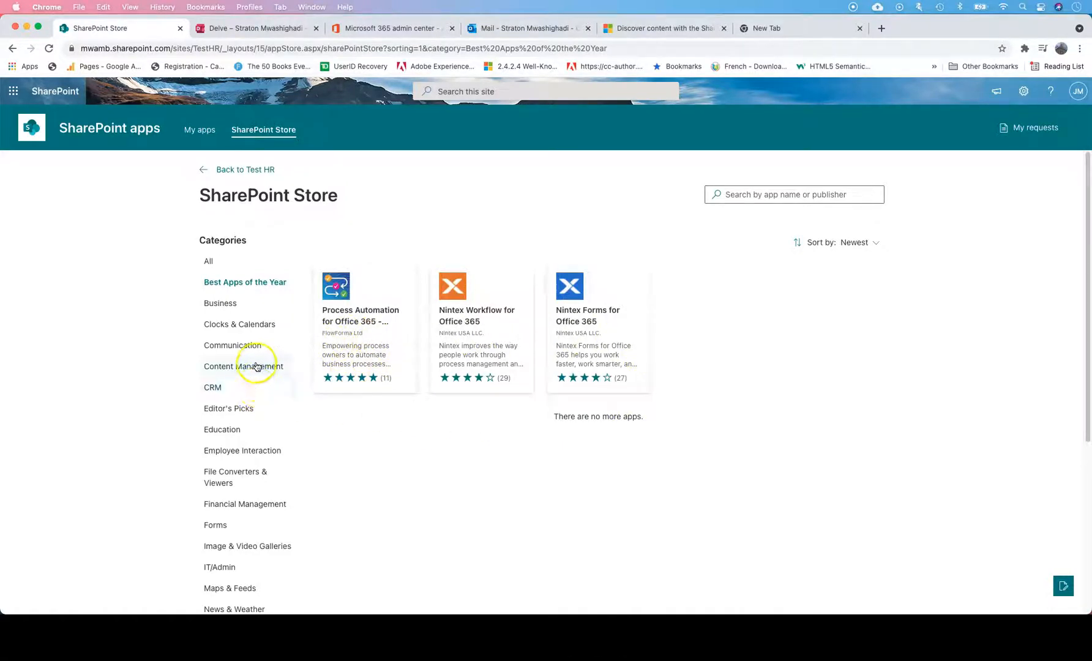
left_click(234, 345)
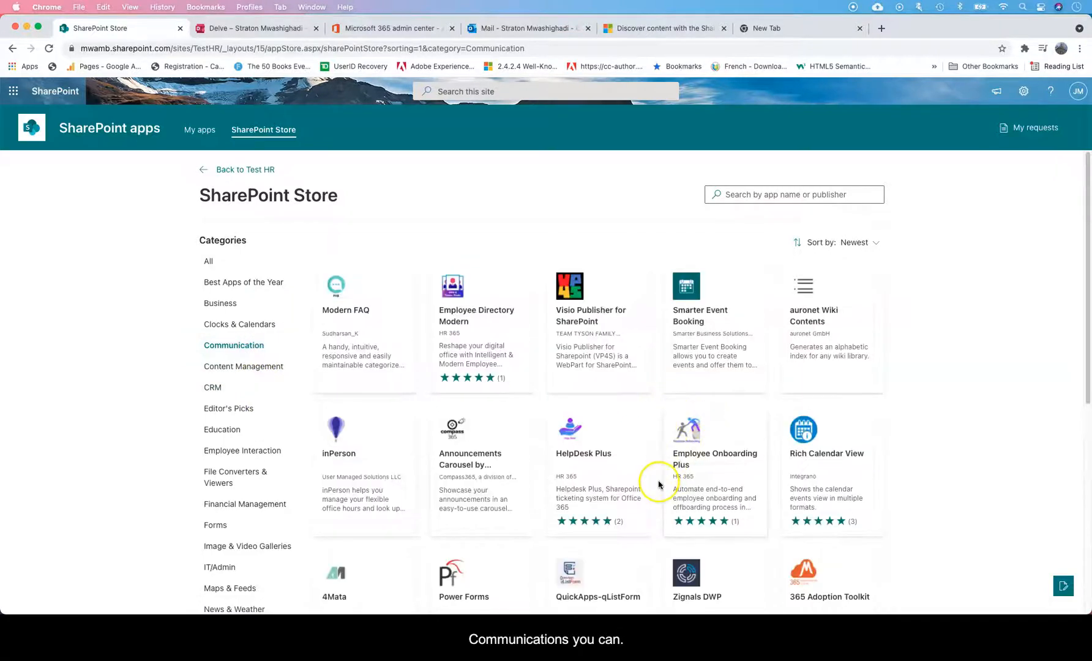
scroll("down", 3)
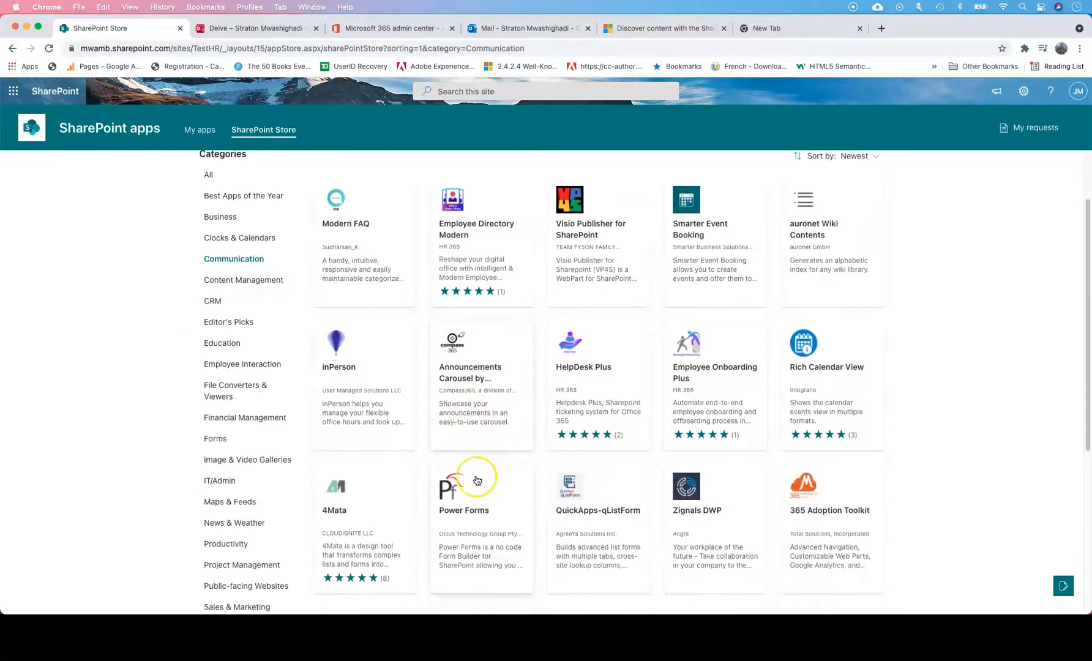
scroll("down", 3)
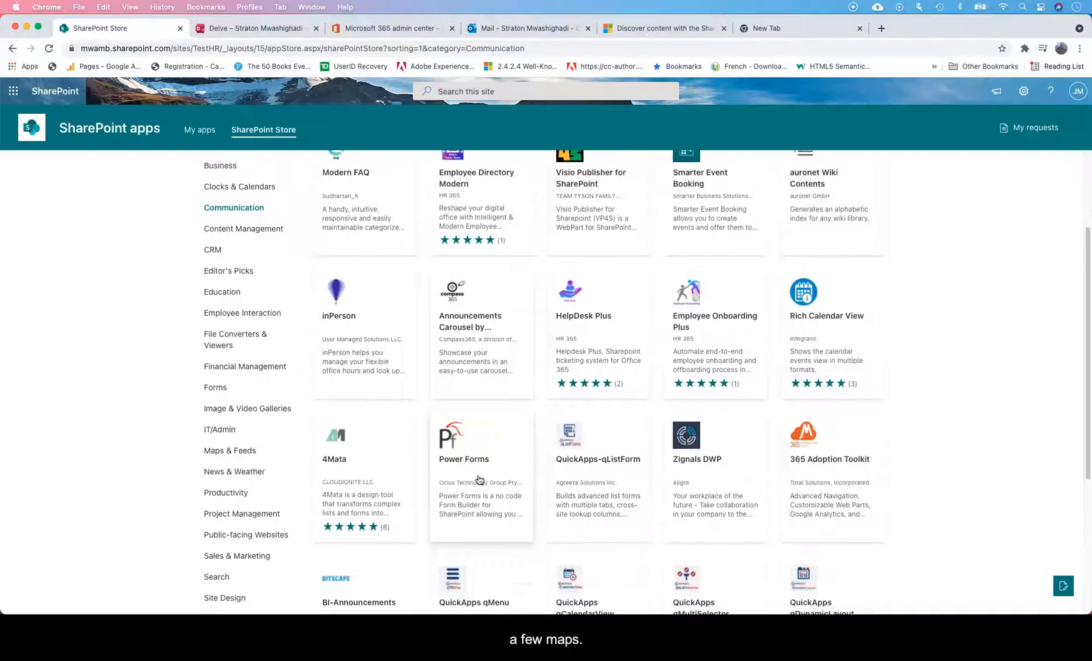
scroll("down", 3)
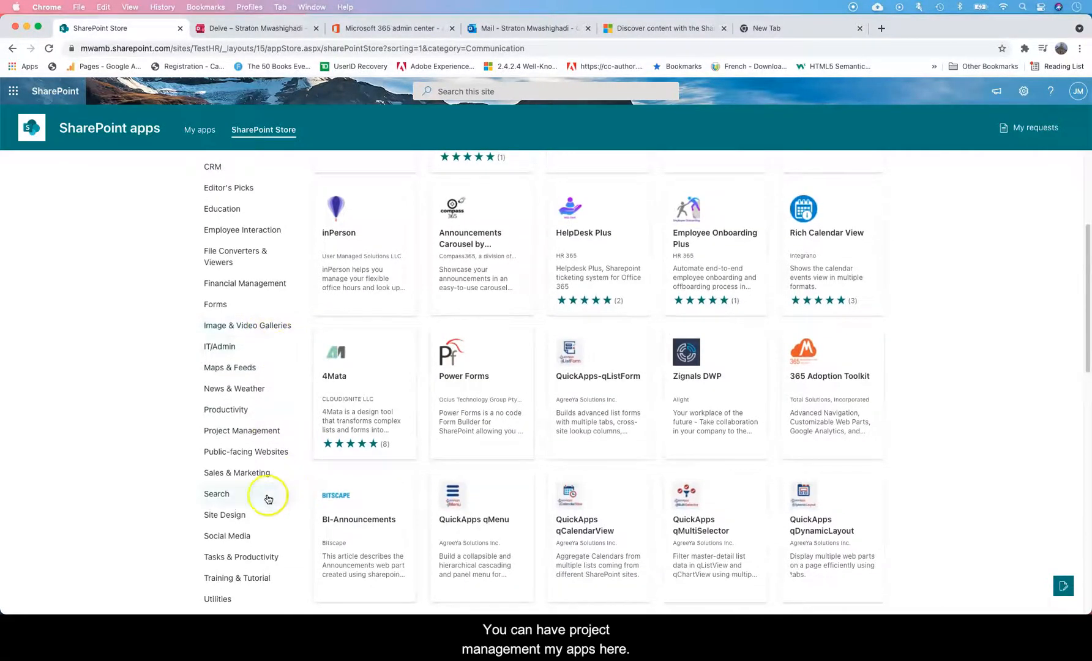
scroll("down", 3)
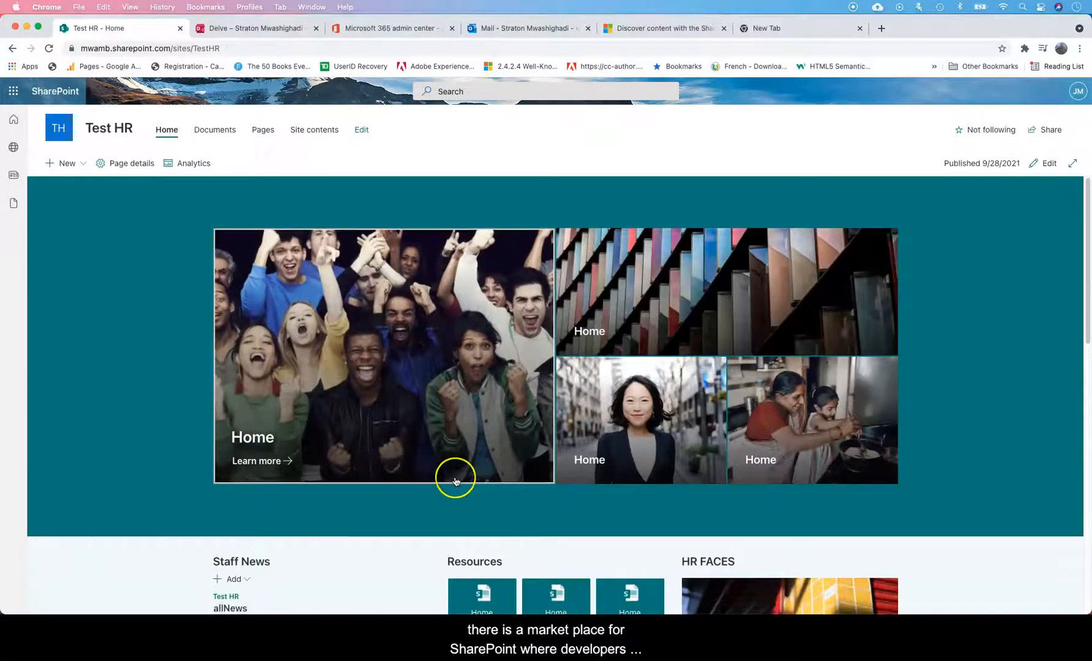
scroll("down", 3)
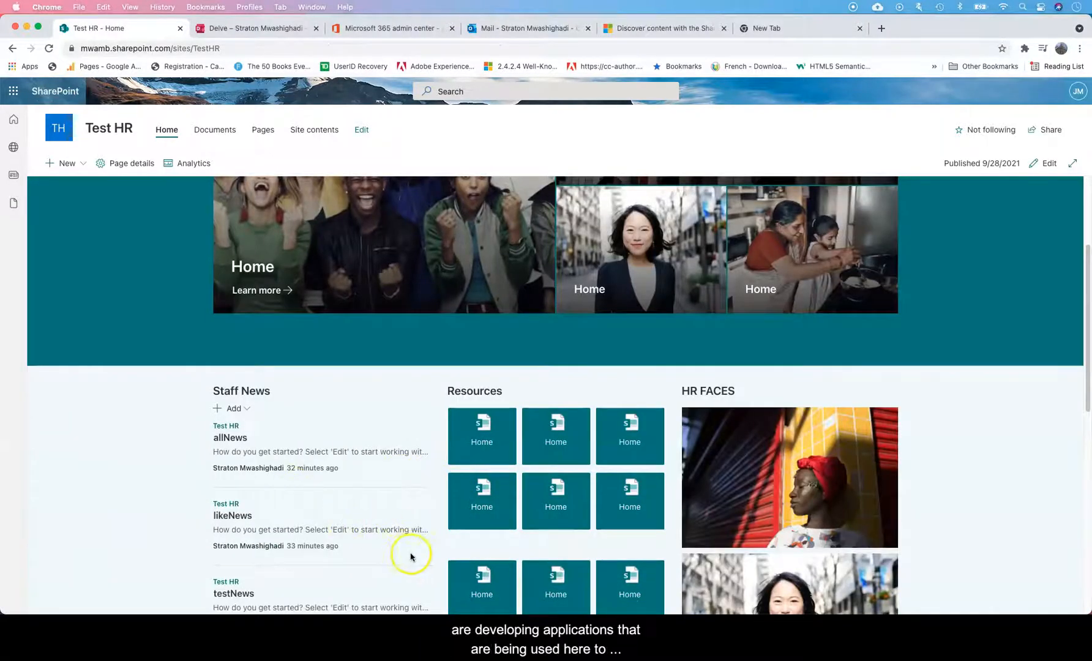
scroll("down", 3)
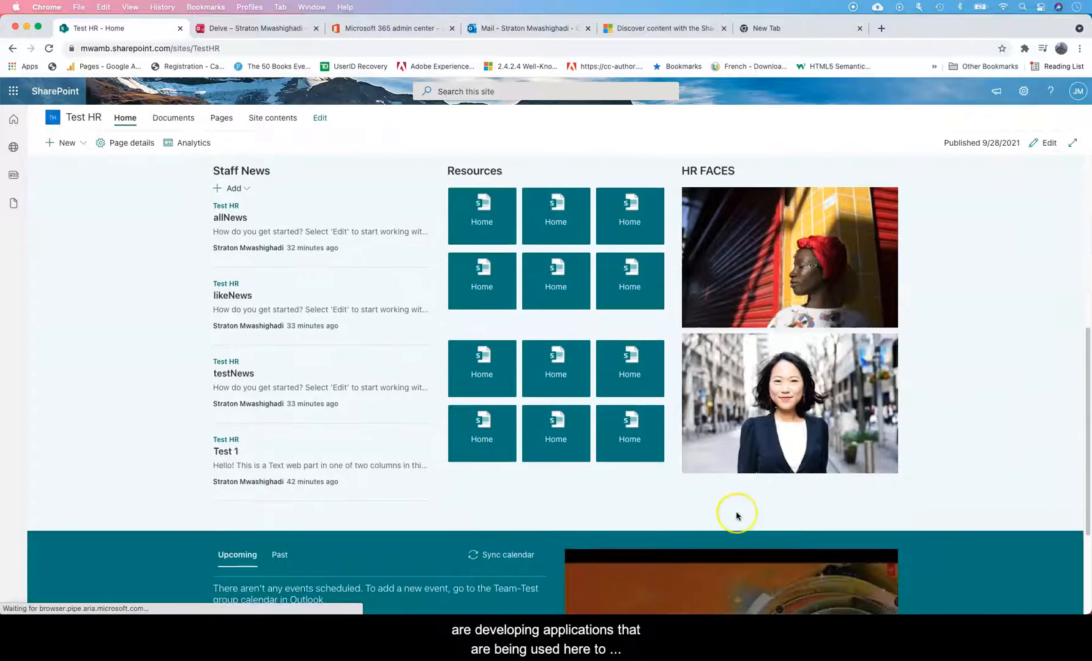
scroll("down", 3)
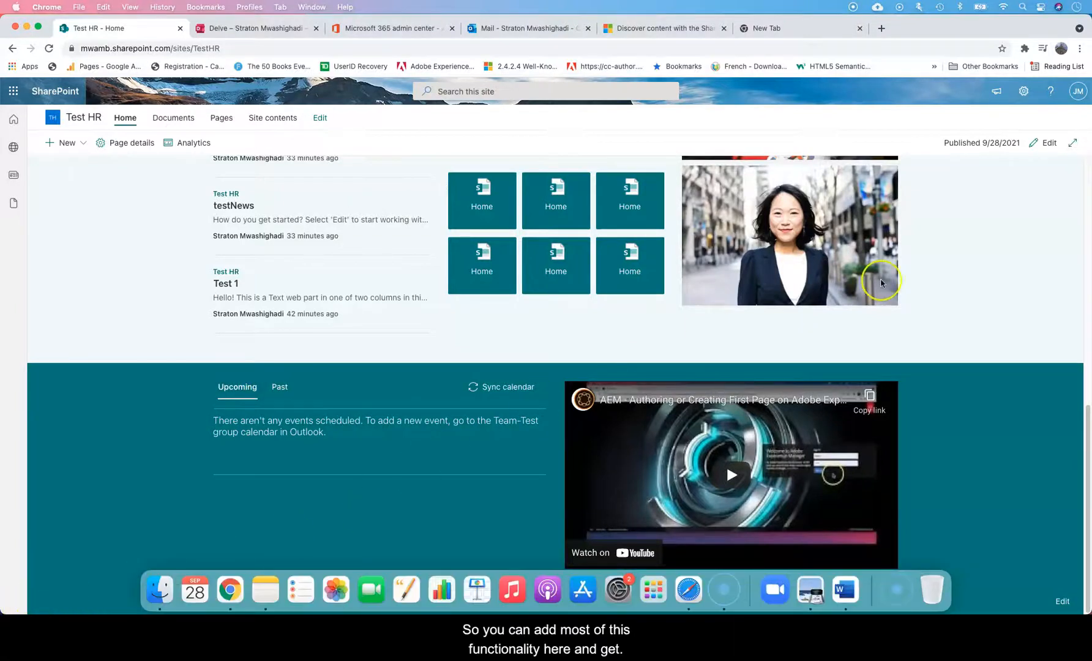
Reopen the Settings panel listing Add a page, Add an app and Site contents.
left_click(1023, 92)
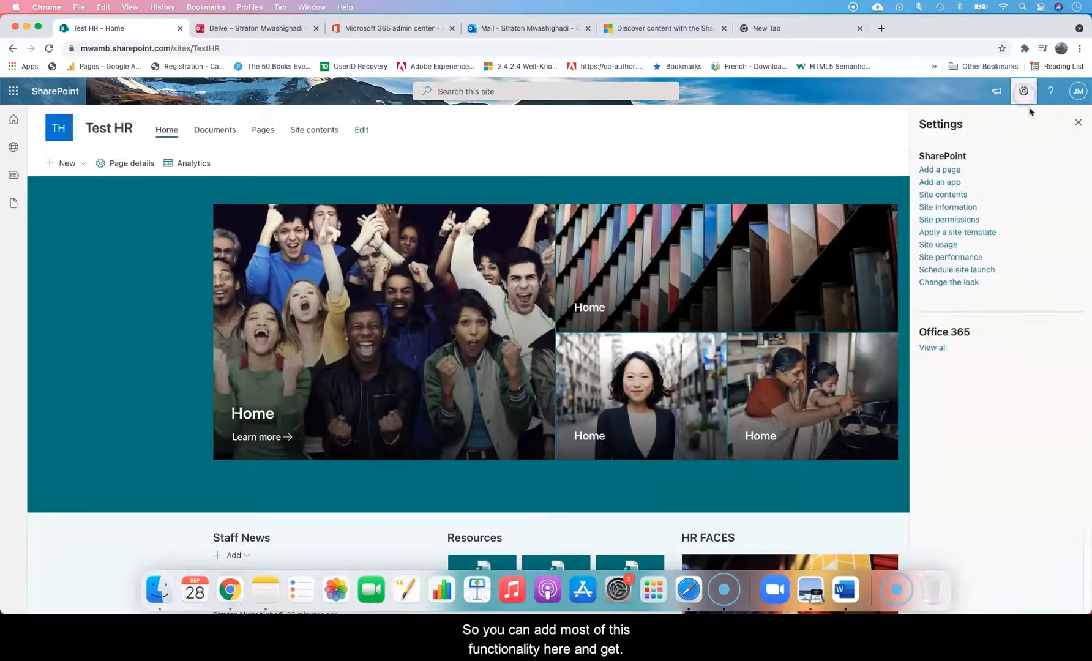
mouse_move(970, 179)
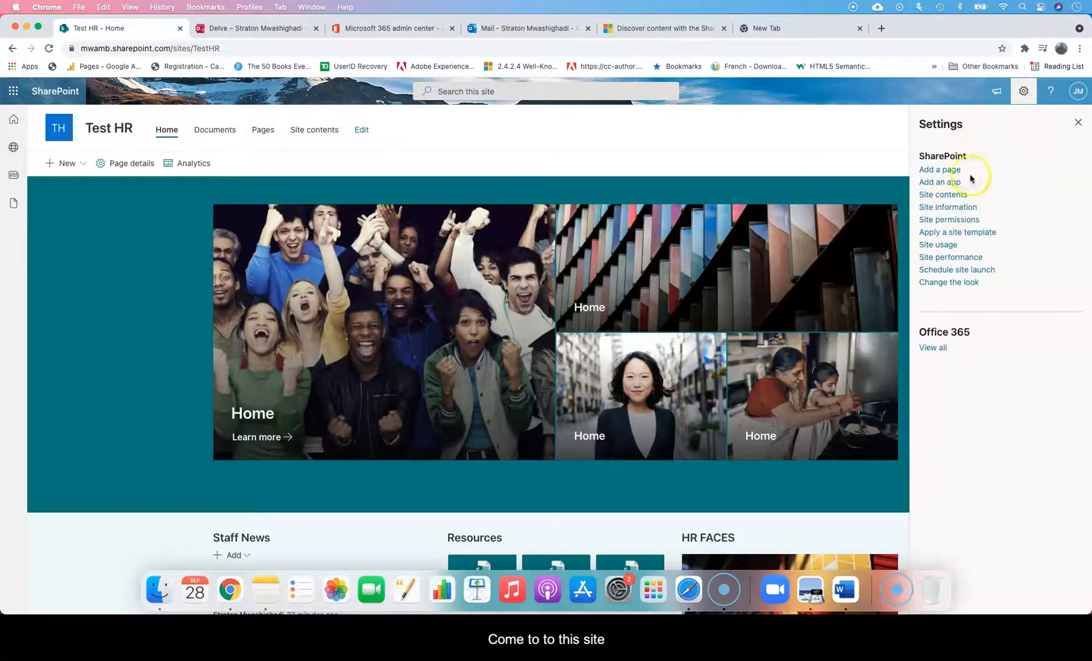
mouse_move(939, 182)
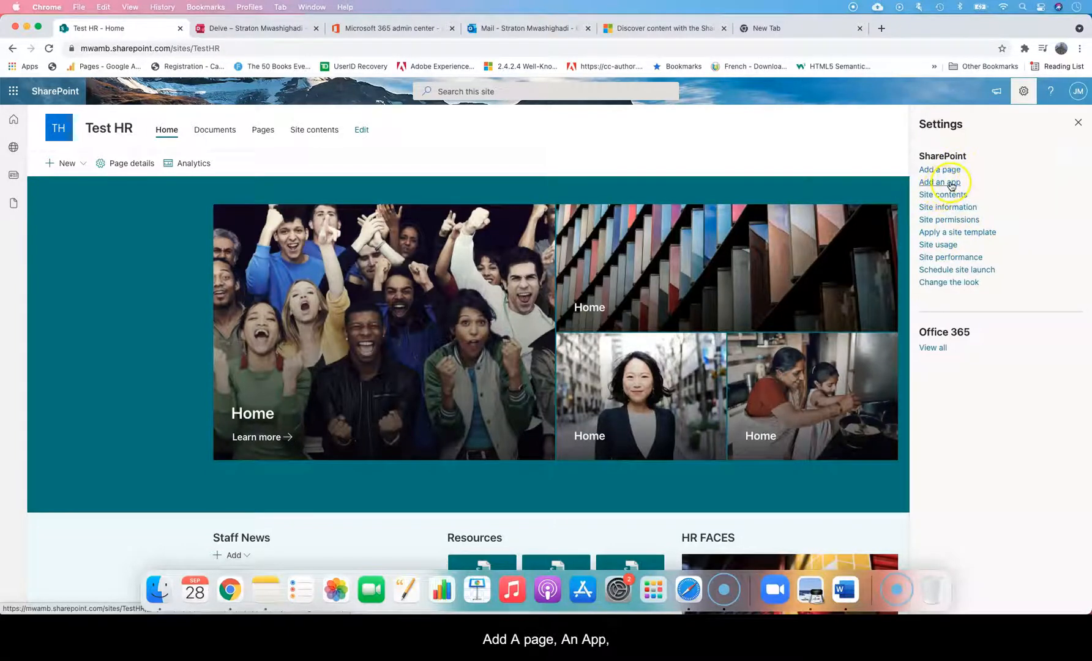
mouse_move(943, 195)
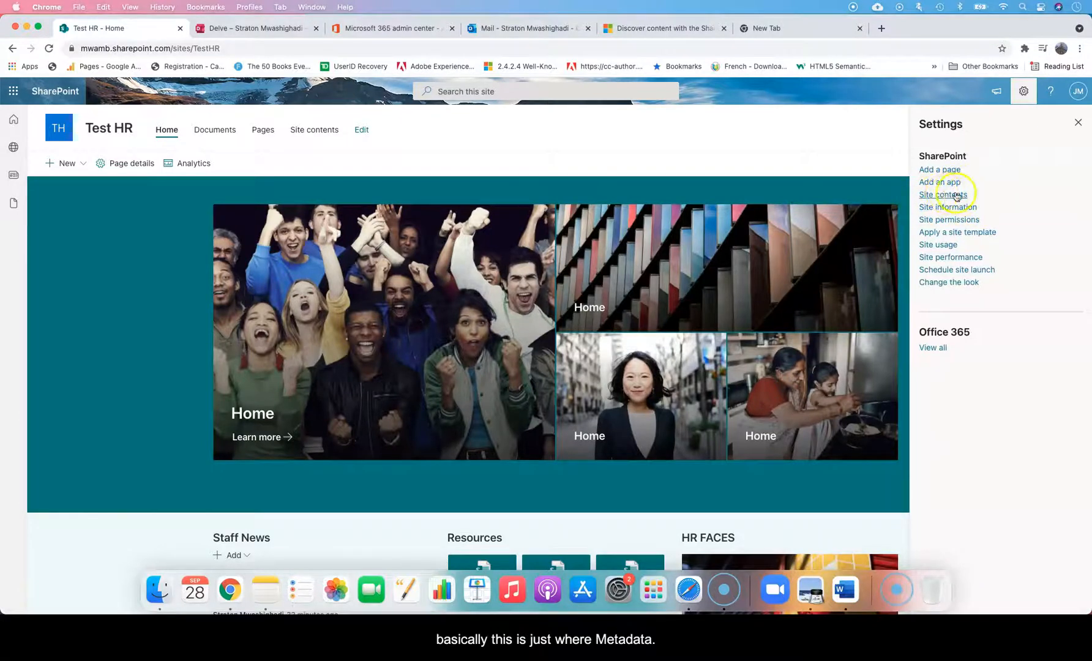
mouse_move(952, 208)
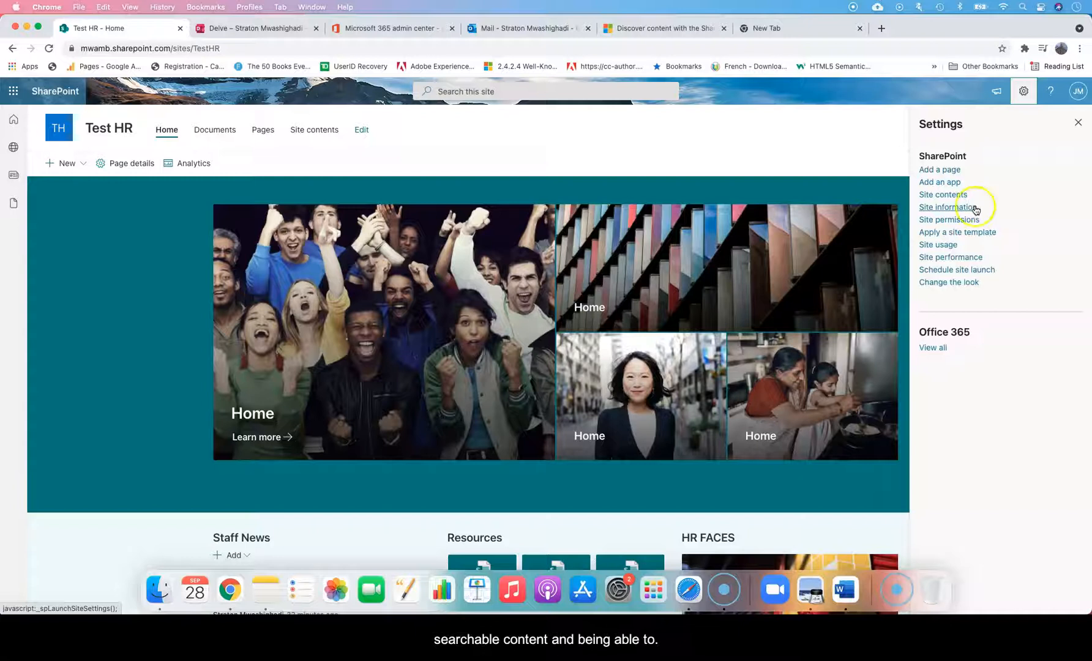
mouse_move(1010, 254)
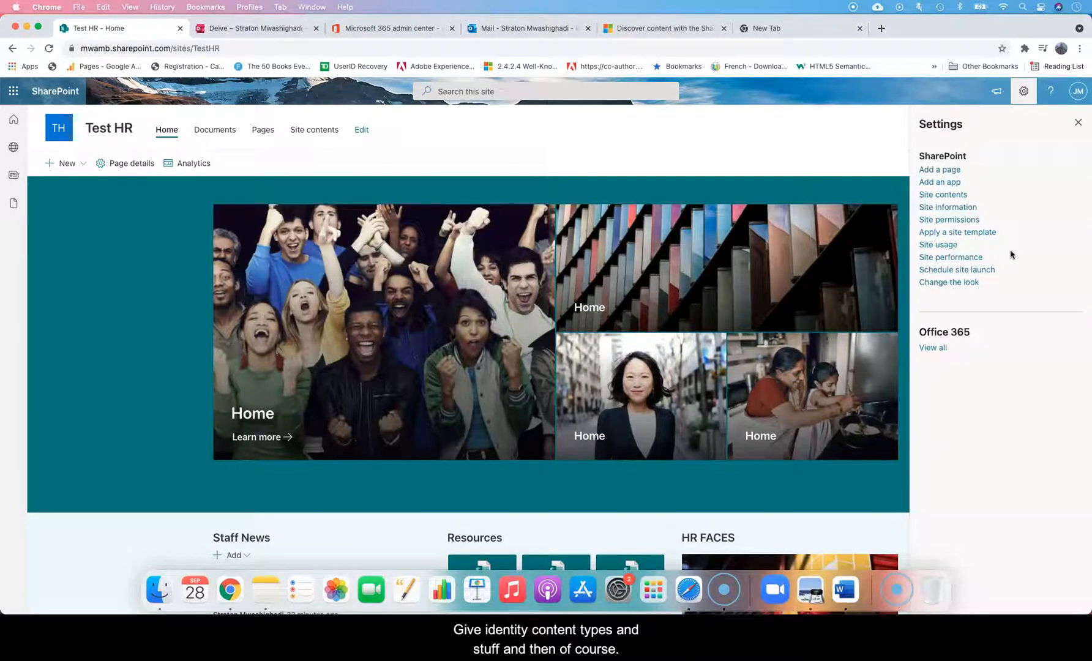
mouse_move(1004, 241)
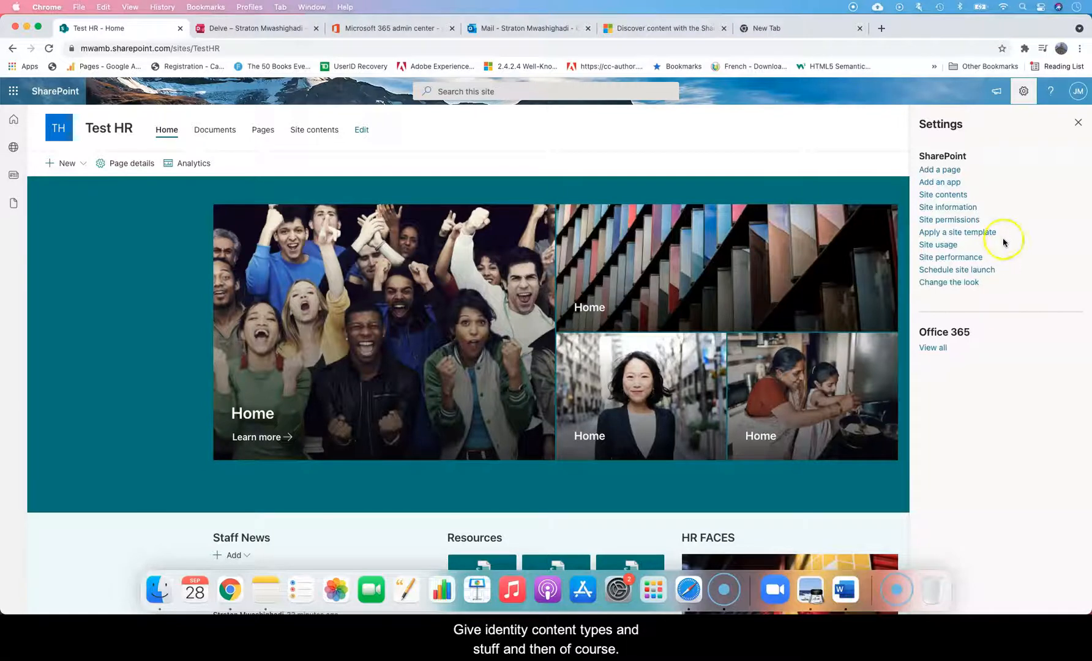
mouse_move(967, 245)
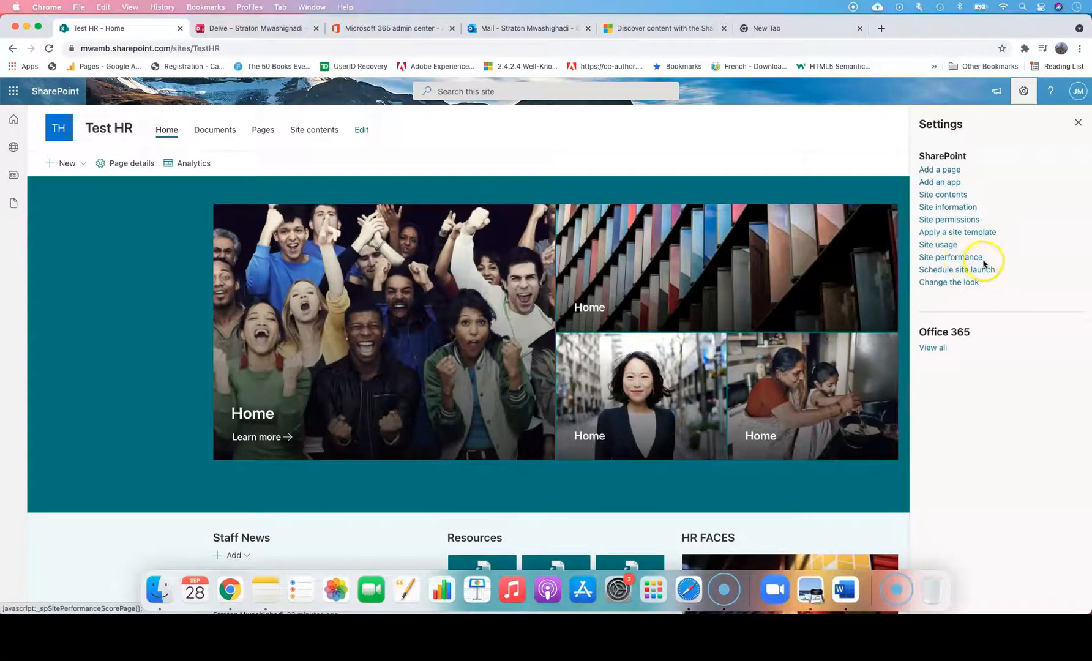
mouse_move(947, 281)
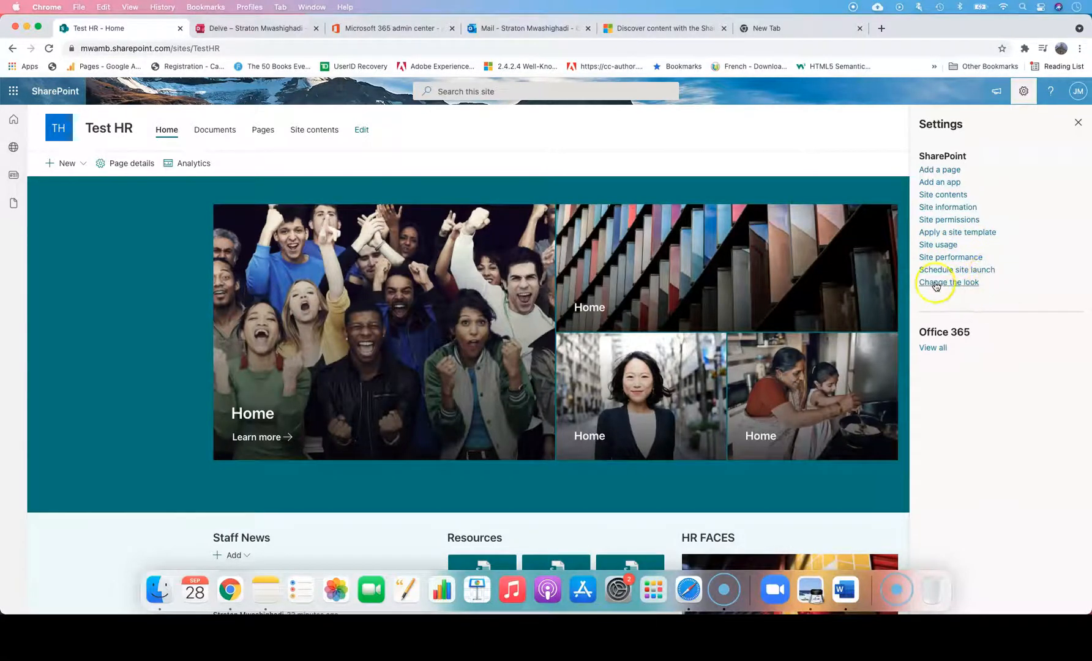
mouse_move(933, 348)
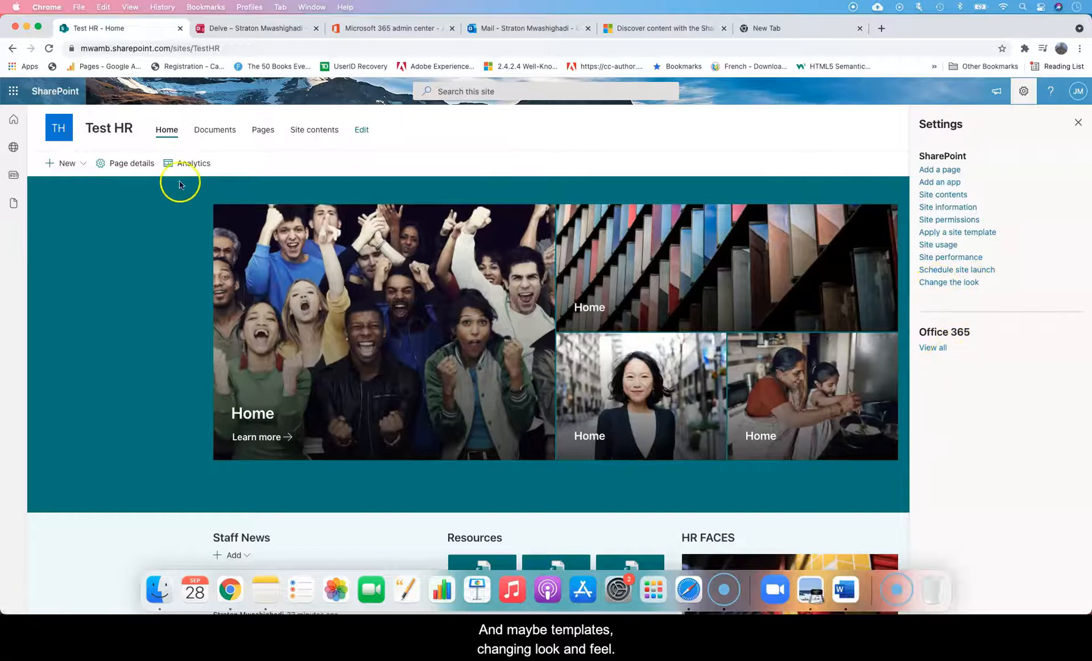
mouse_move(203, 481)
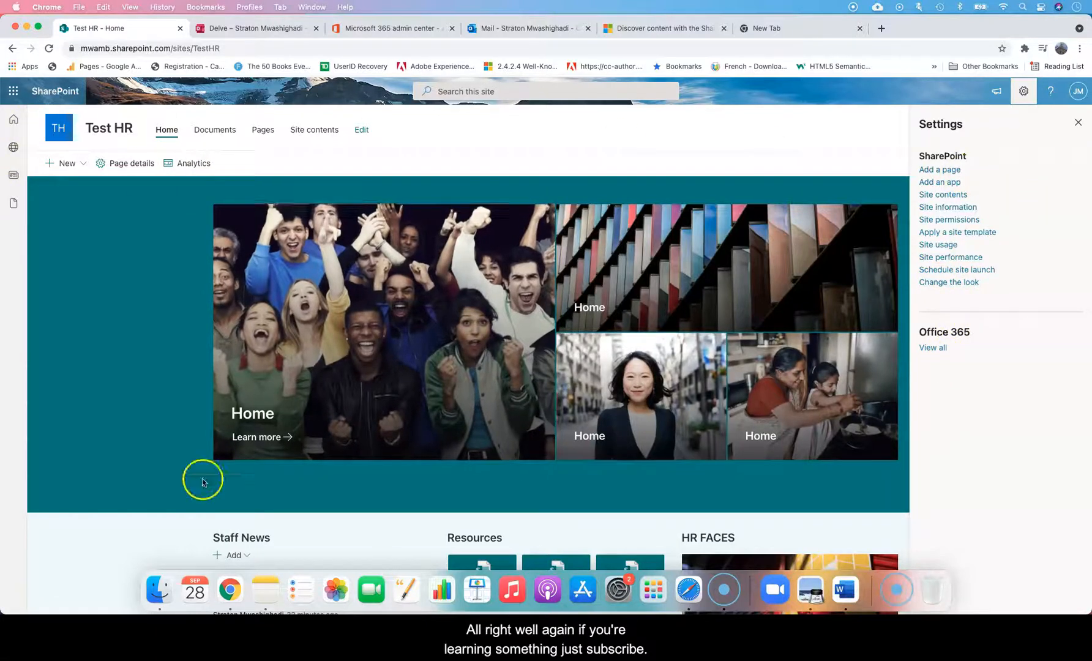